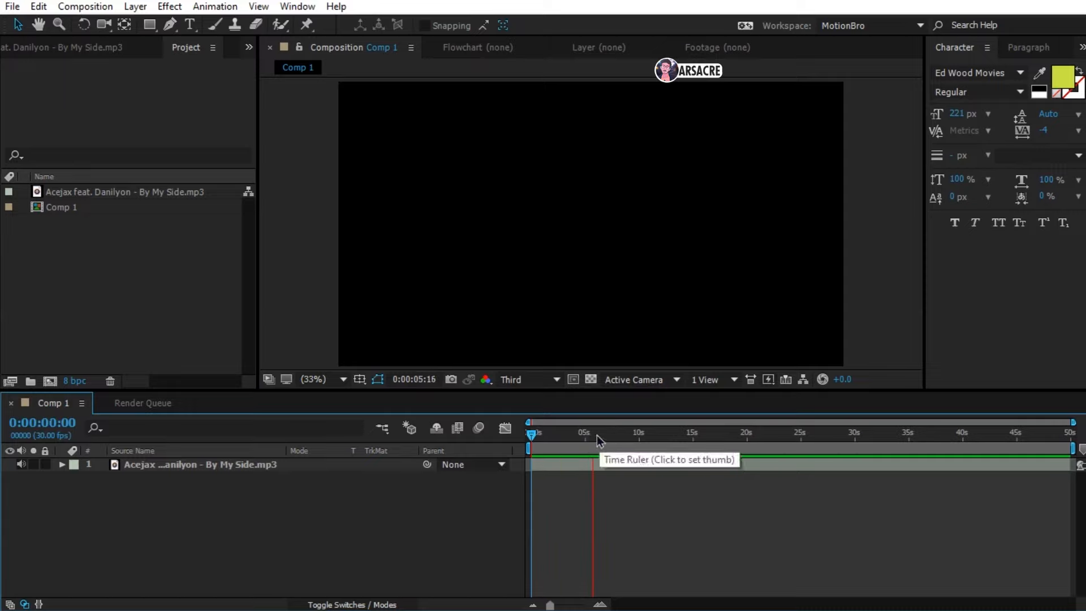
Step: Enter 'cause all the words you speak' at ~5s in Cosmic Lager Texture 80 px and center it
{"action": "left_click", "coordinate": [591, 431]}
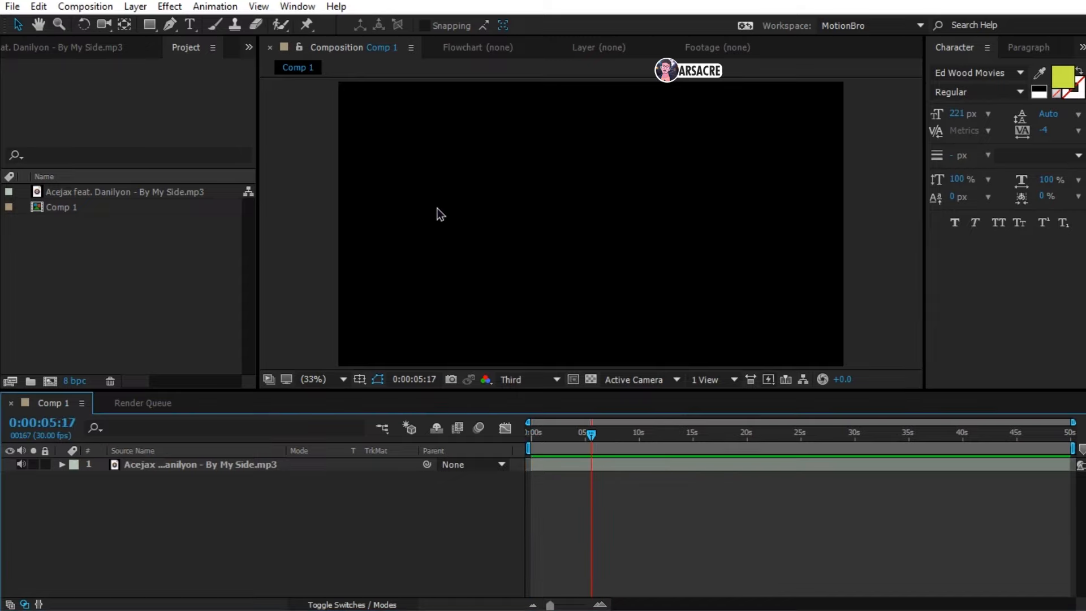
{"action": "type", "text": "CAUS"}
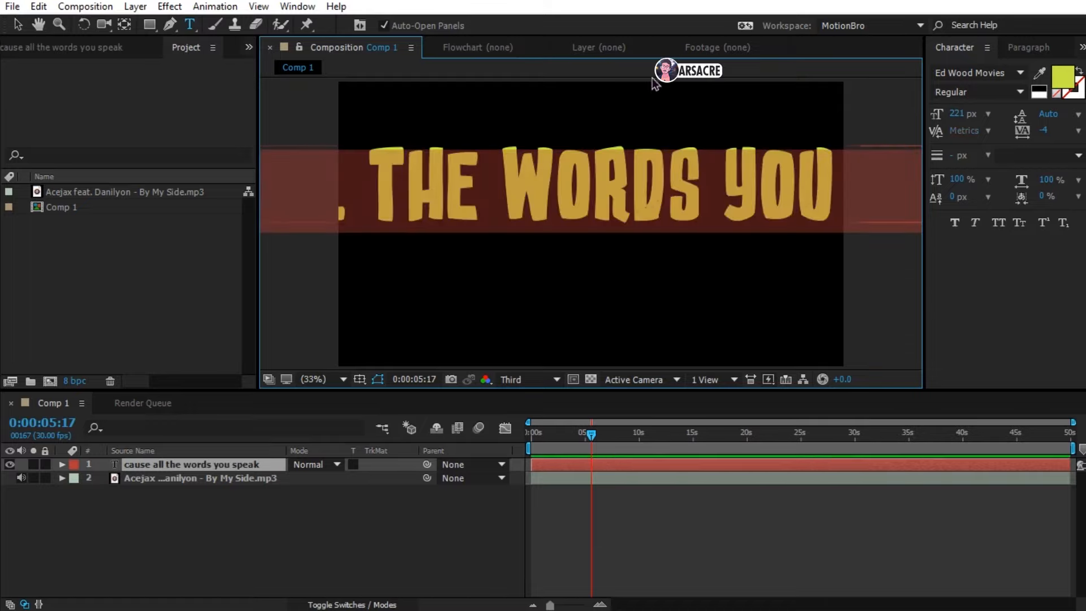
{"action": "left_click", "coordinate": [976, 73]}
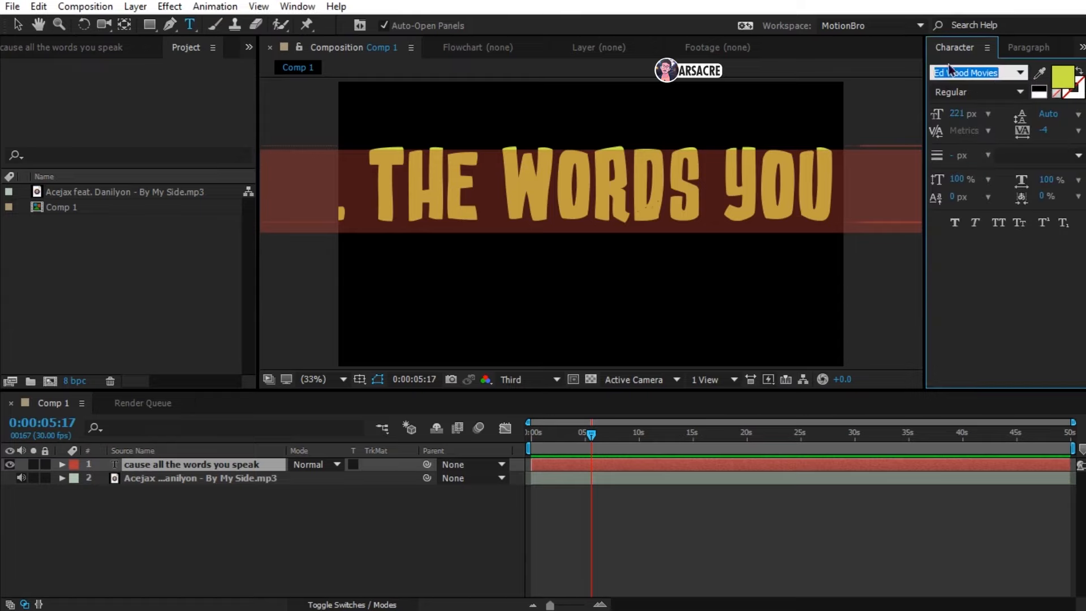
{"action": "left_click", "coordinate": [975, 72]}
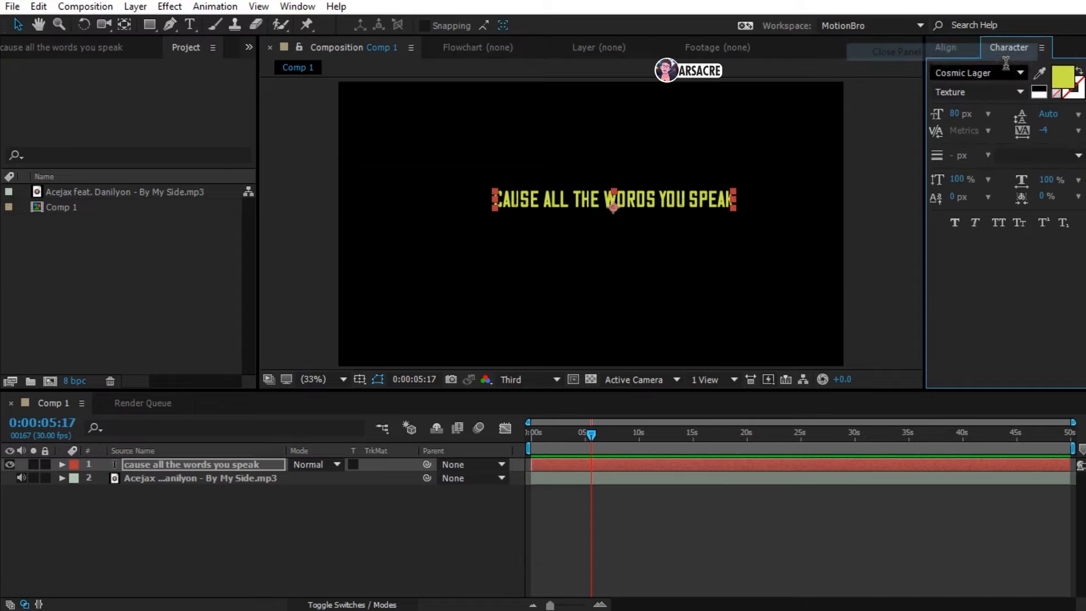
{"action": "left_click", "coordinate": [946, 47]}
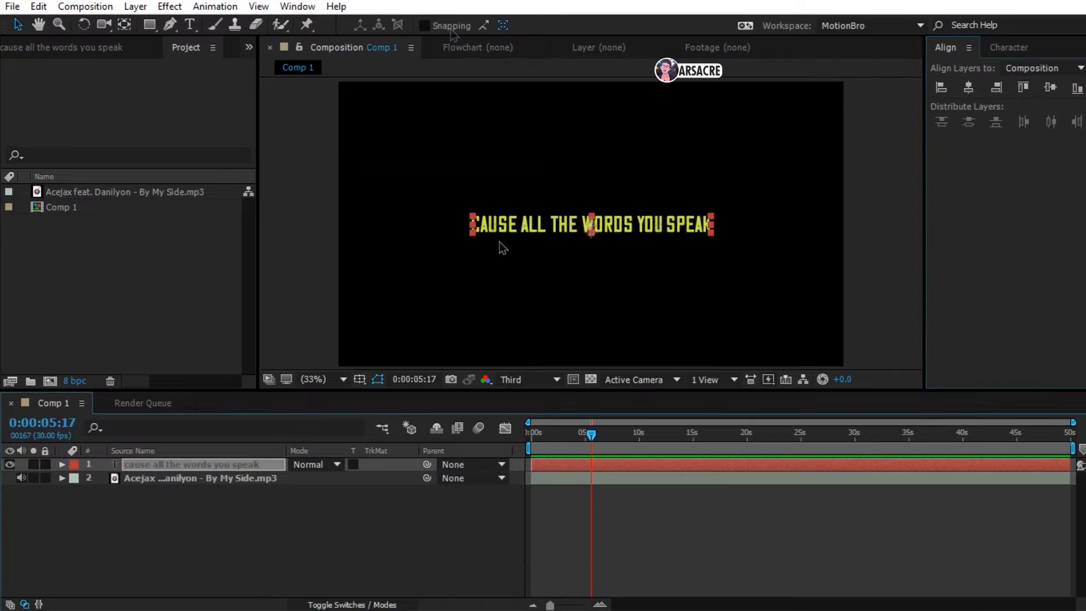
{"action": "left_click", "coordinate": [189, 26]}
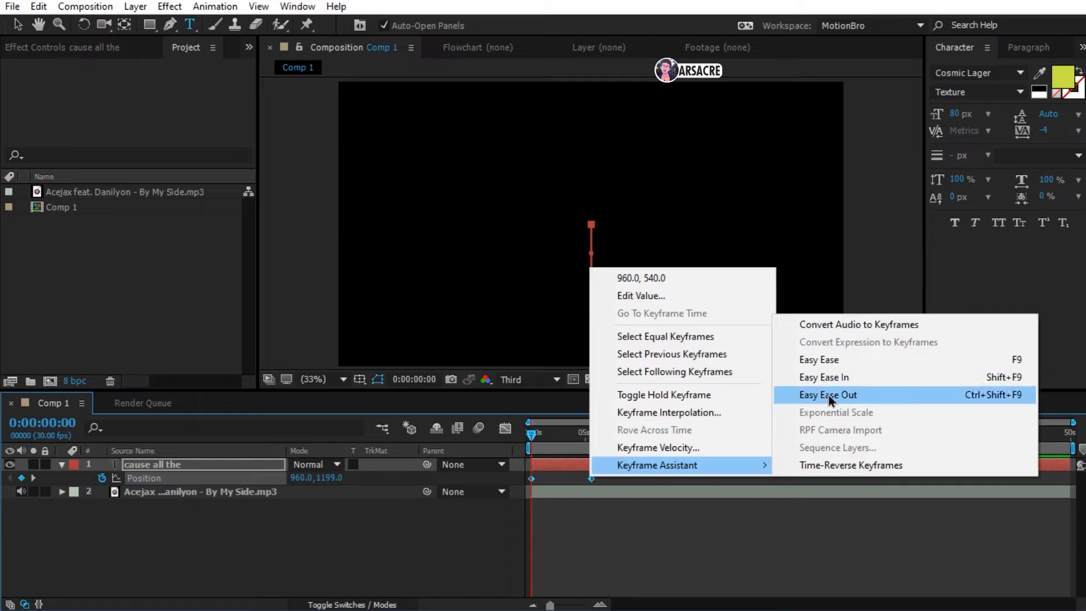
Step: Apply Easy Ease Out to the Position keyframes of 'and all the words'
{"action": "left_click", "coordinate": [827, 395]}
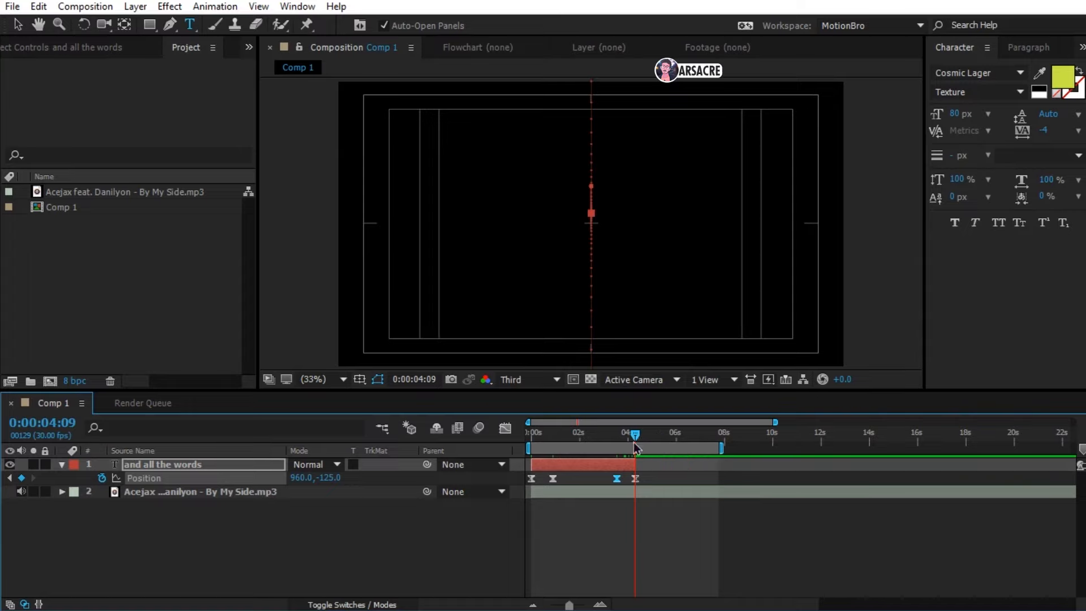
Step: Drag the exit Position keyframes of 'and all the words' slightly earlier
{"action": "left_click_drag", "start_coordinate": [634, 433], "coordinate": [607, 434]}
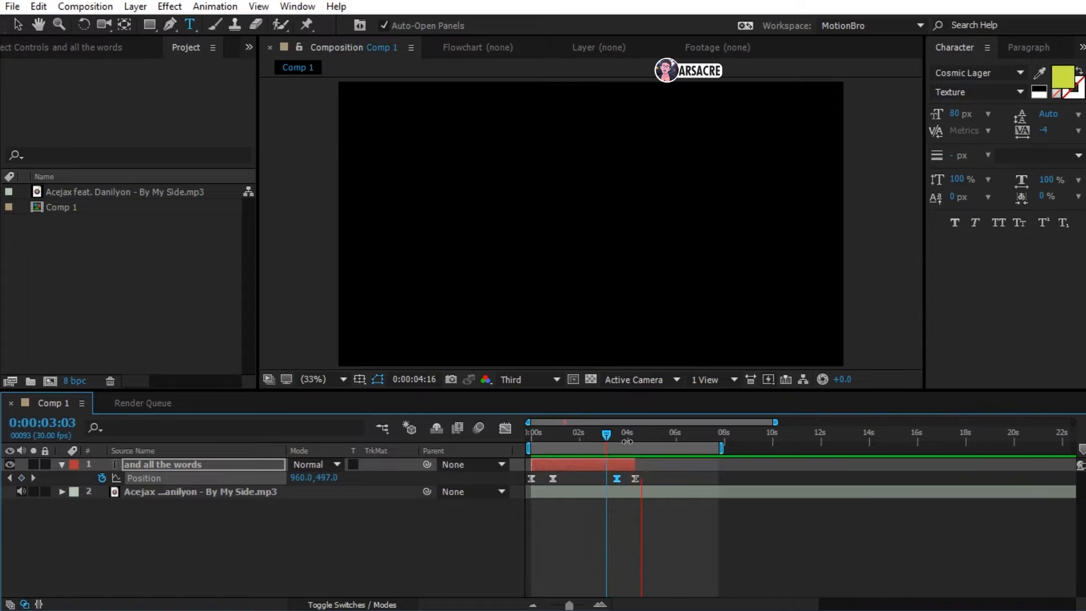
{"action": "left_click", "coordinate": [606, 432]}
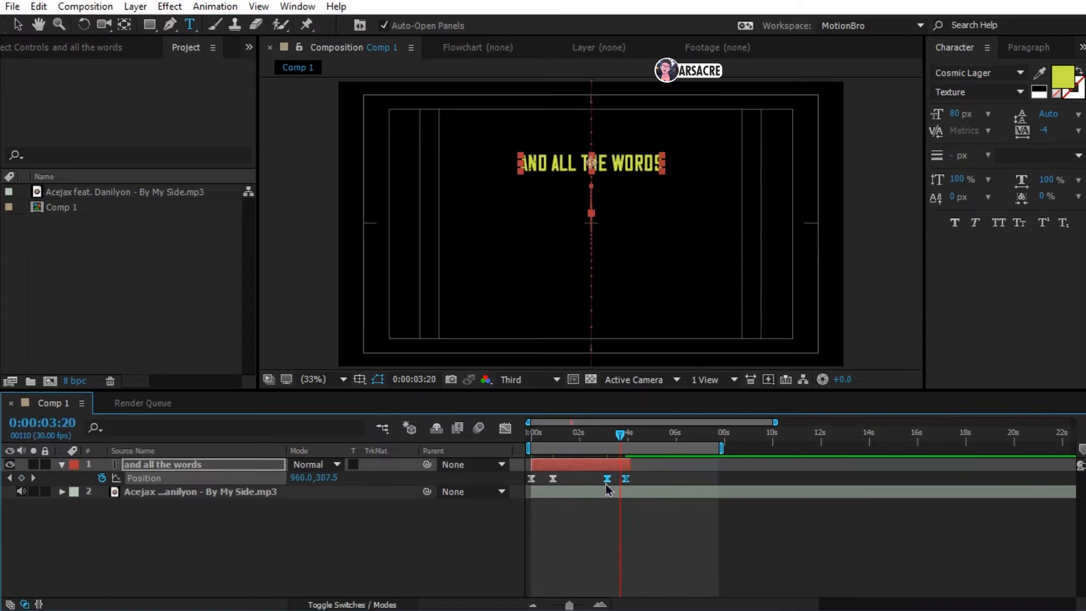
{"action": "left_click", "coordinate": [39, 7]}
{"action": "type", "text": "mean nothing"}
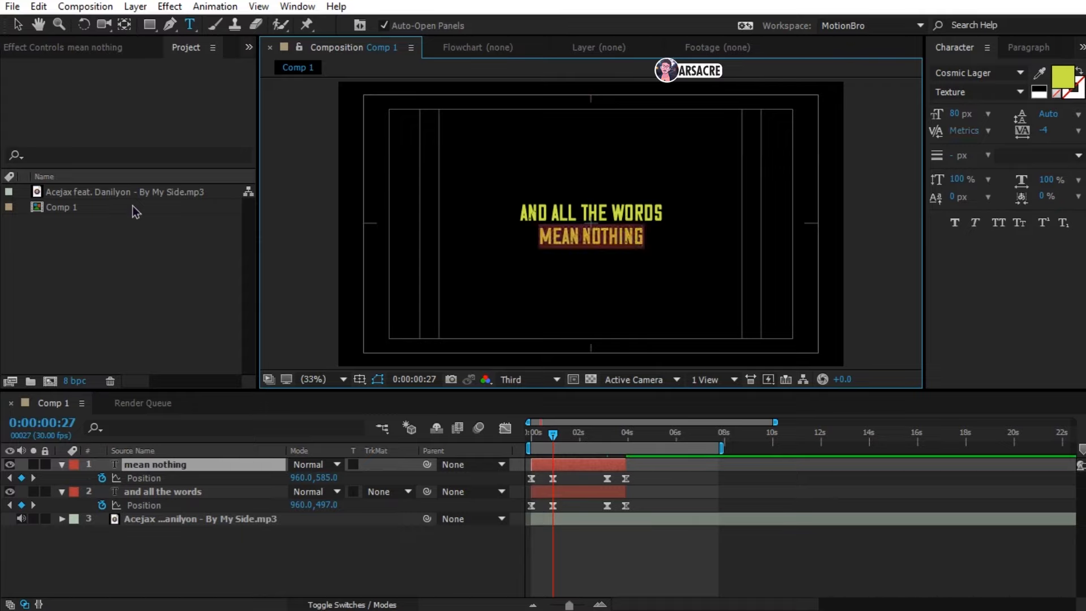
Step: Retype the duplicated lyric as 'you speak' and raise its font size to 145 px
{"action": "type", "text": "you spea"}
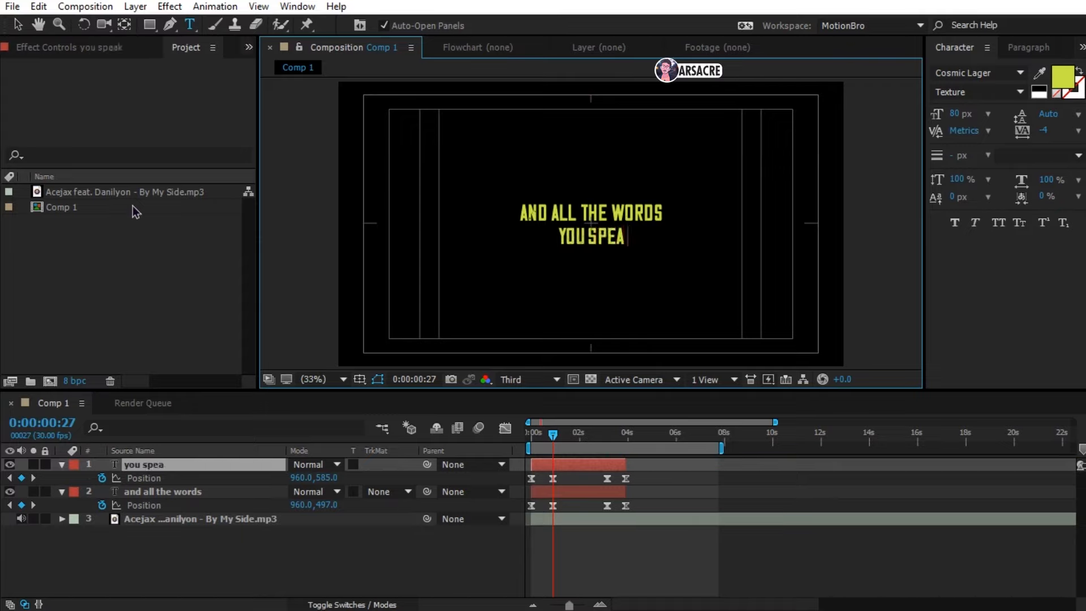
{"action": "type", "text": "k"}
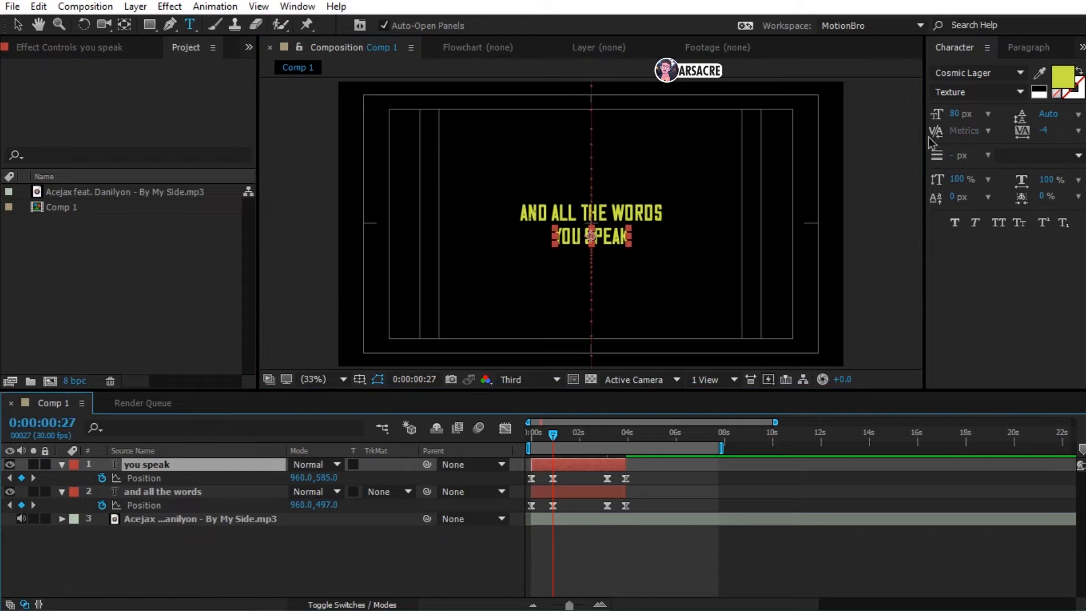
{"action": "type", "text": "145"}
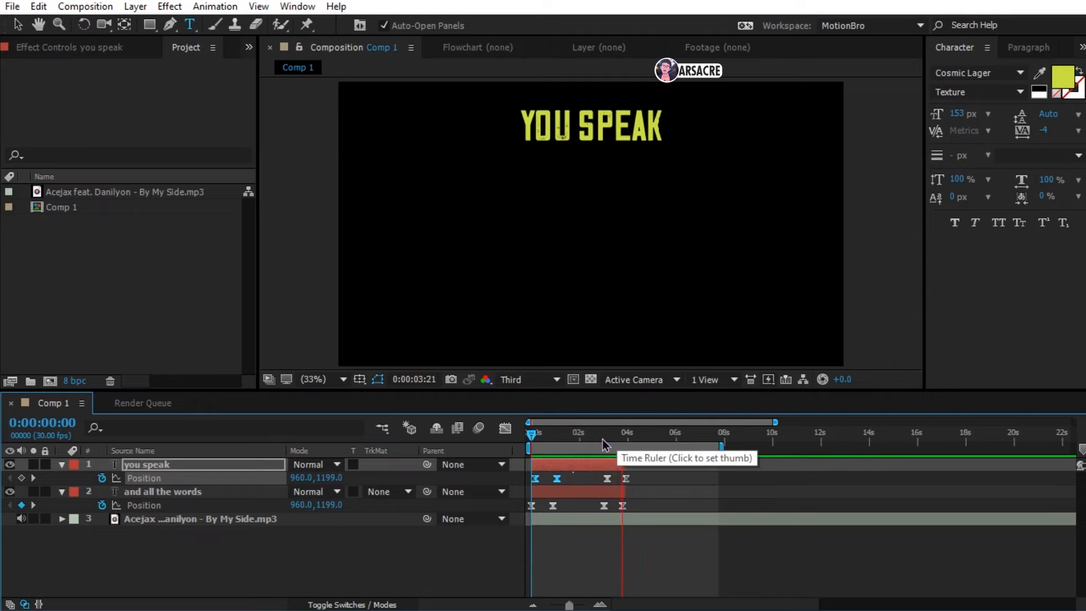
Step: Add 'mean nothing more' and 'to me' later in the song and save the project
{"action": "left_click", "coordinate": [607, 434]}
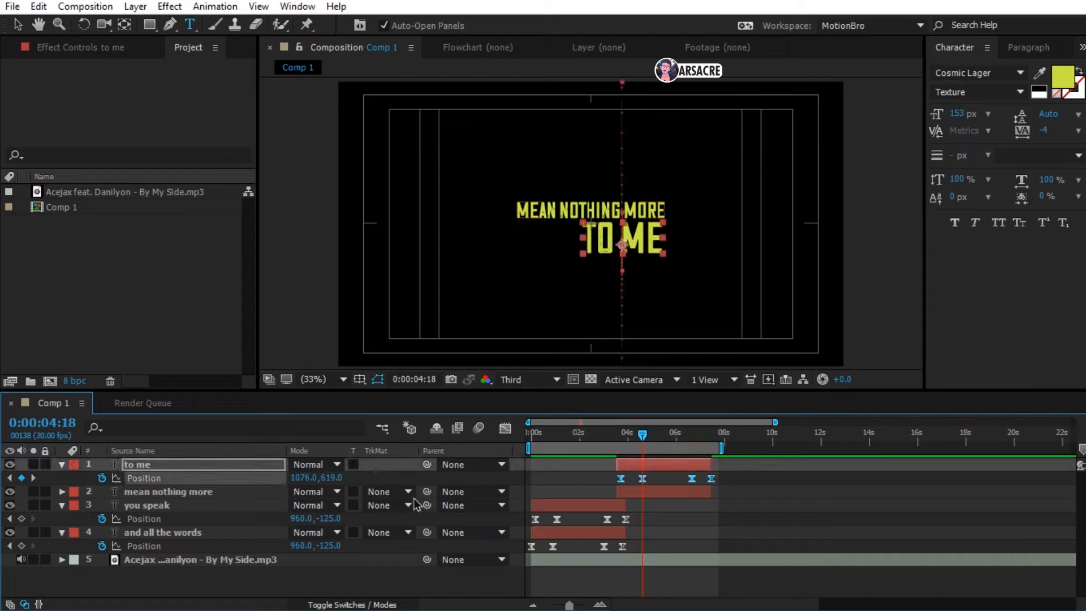
{"action": "key", "text": "ctrl+s"}
{"action": "type", "text": "cause I'd start over now"}
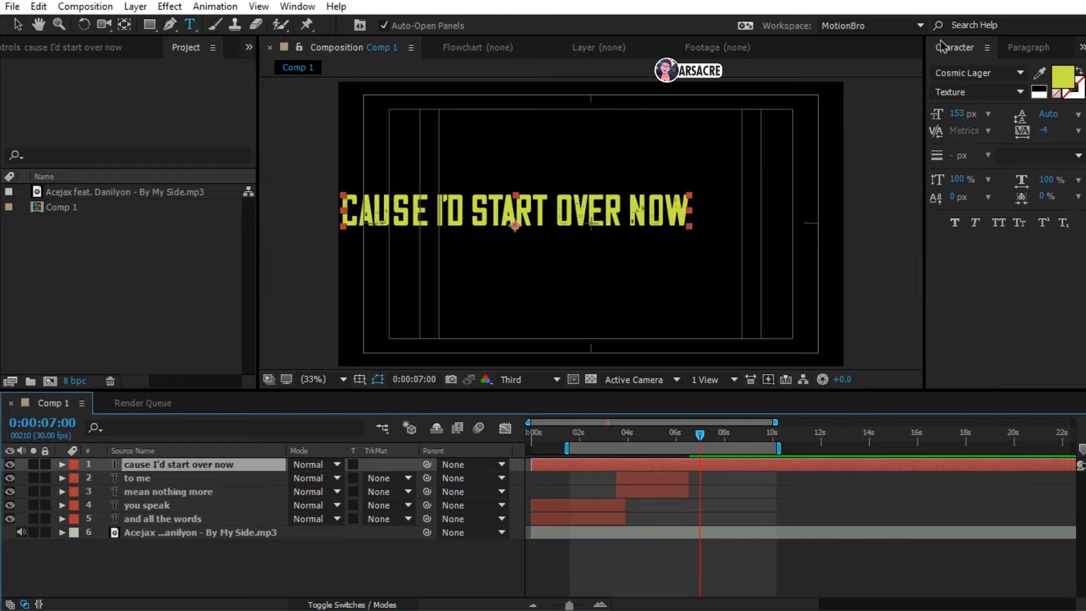
Step: Center 'cause I'd start over now' horizontally, set it to 80 px and view at 100%
{"action": "left_click", "coordinate": [948, 47]}
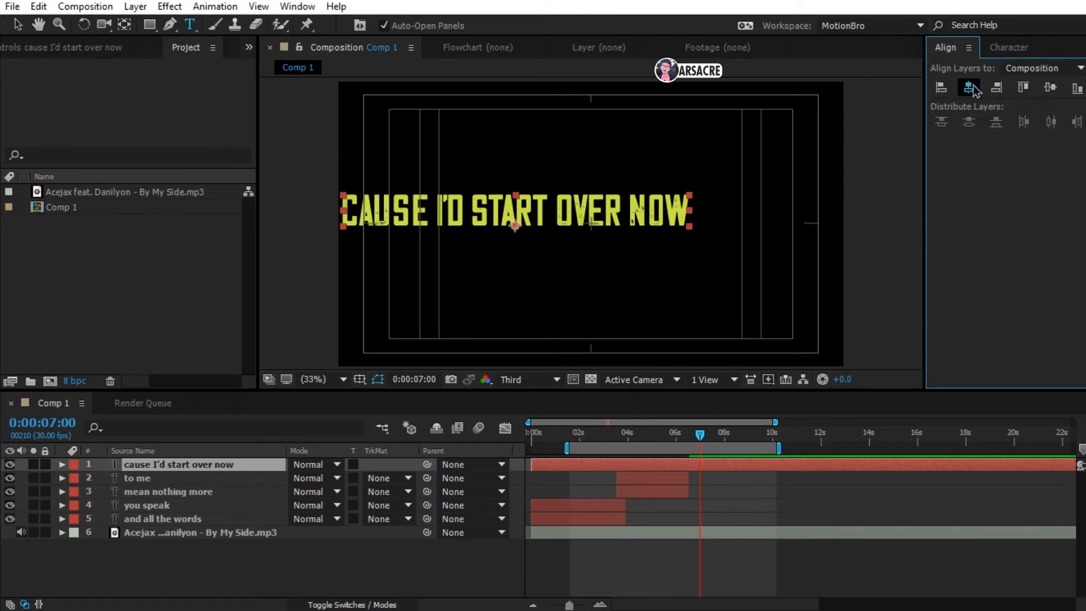
{"action": "left_click", "coordinate": [969, 87]}
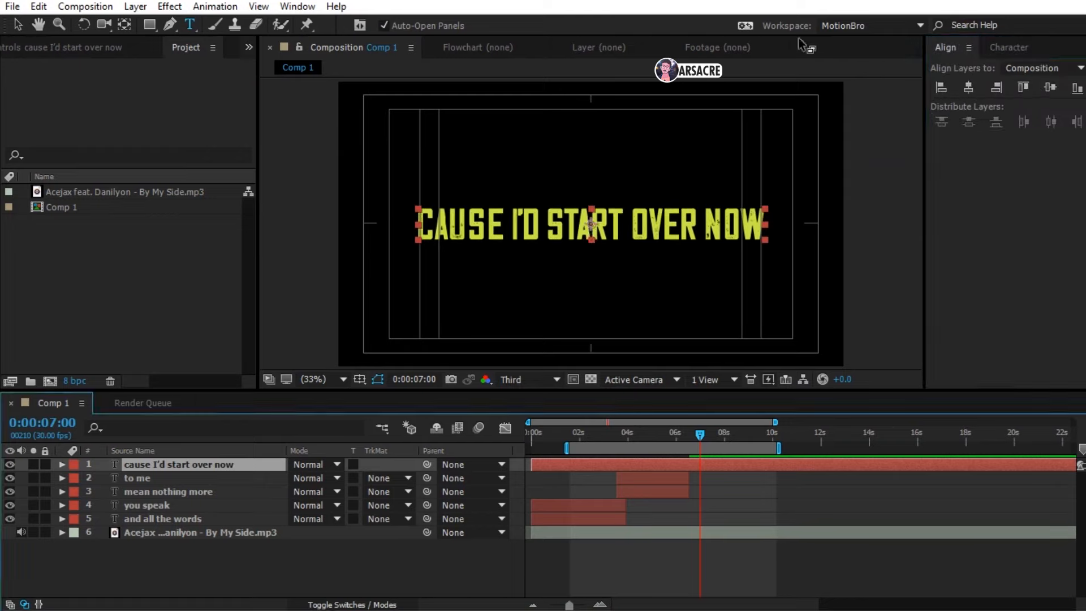
{"action": "left_click", "coordinate": [1009, 48]}
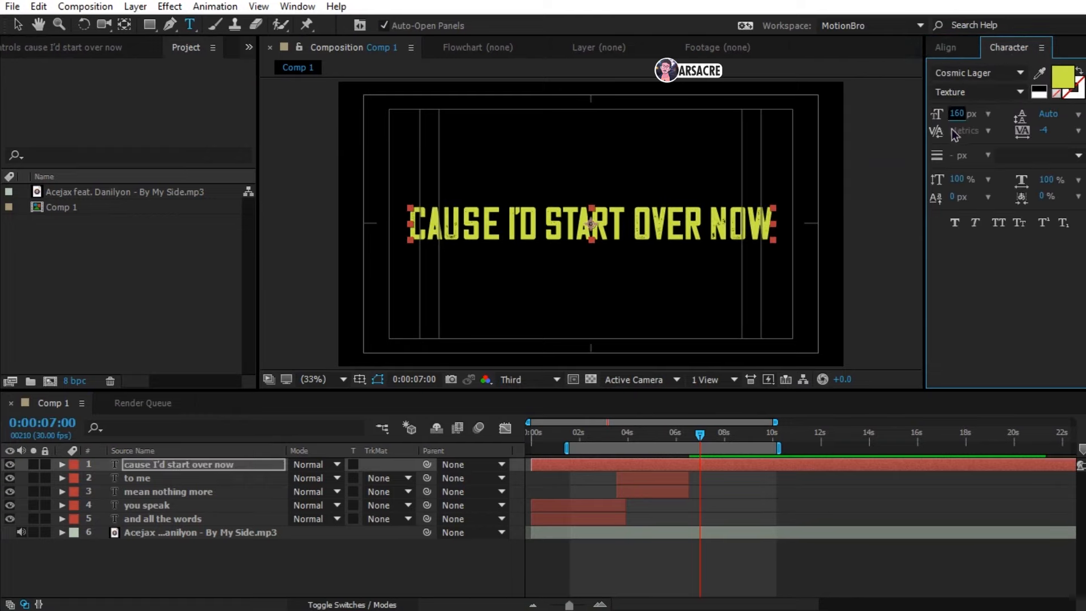
{"action": "type", "text": "80"}
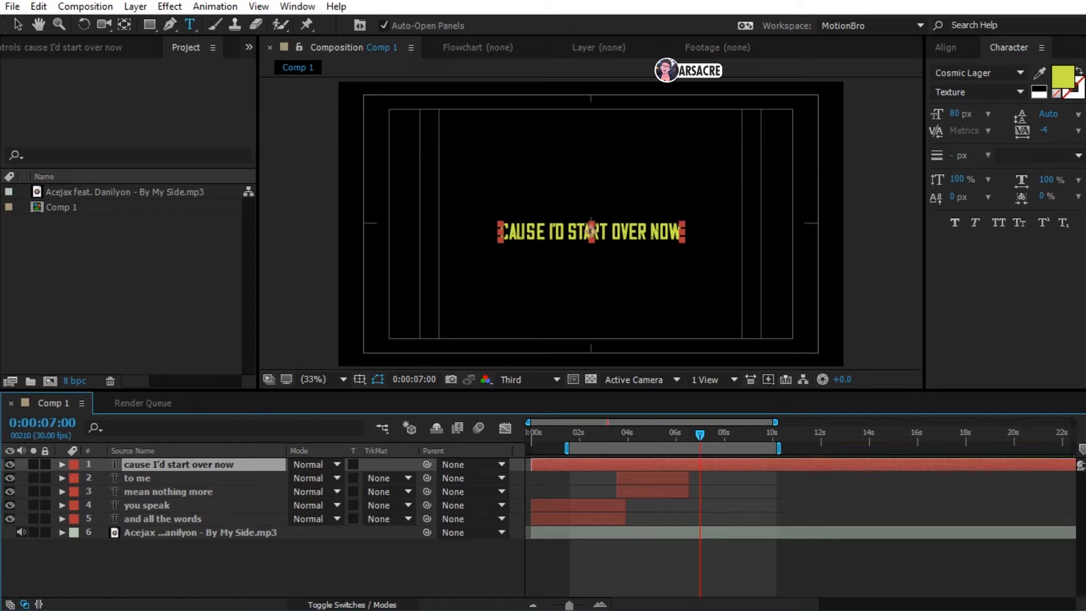
{"action": "left_click", "coordinate": [945, 48]}
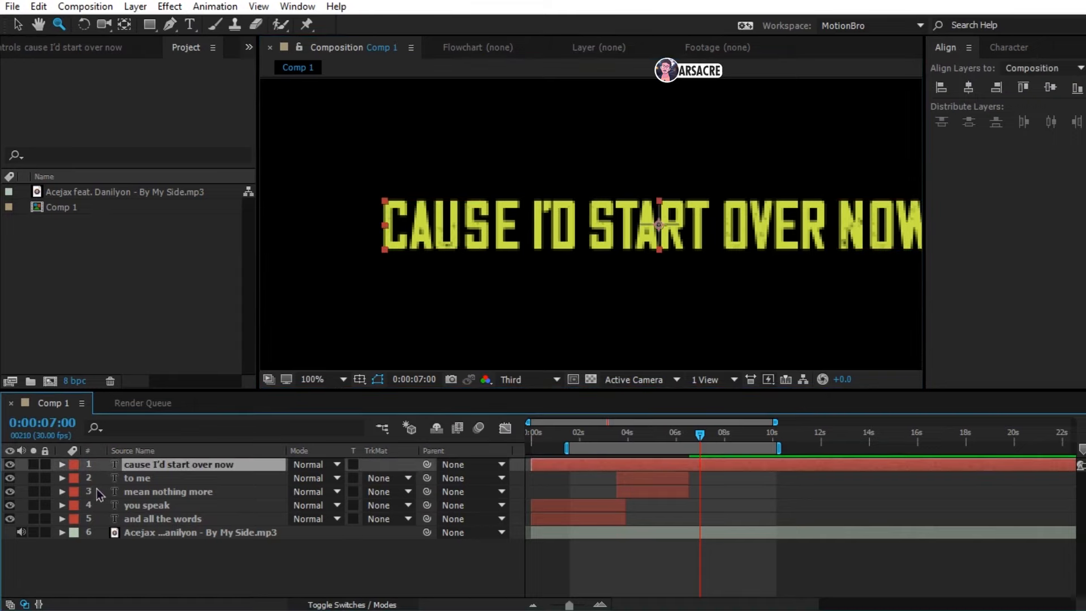
{"action": "left_click", "coordinate": [61, 463]}
{"action": "type", "text": "cause"}
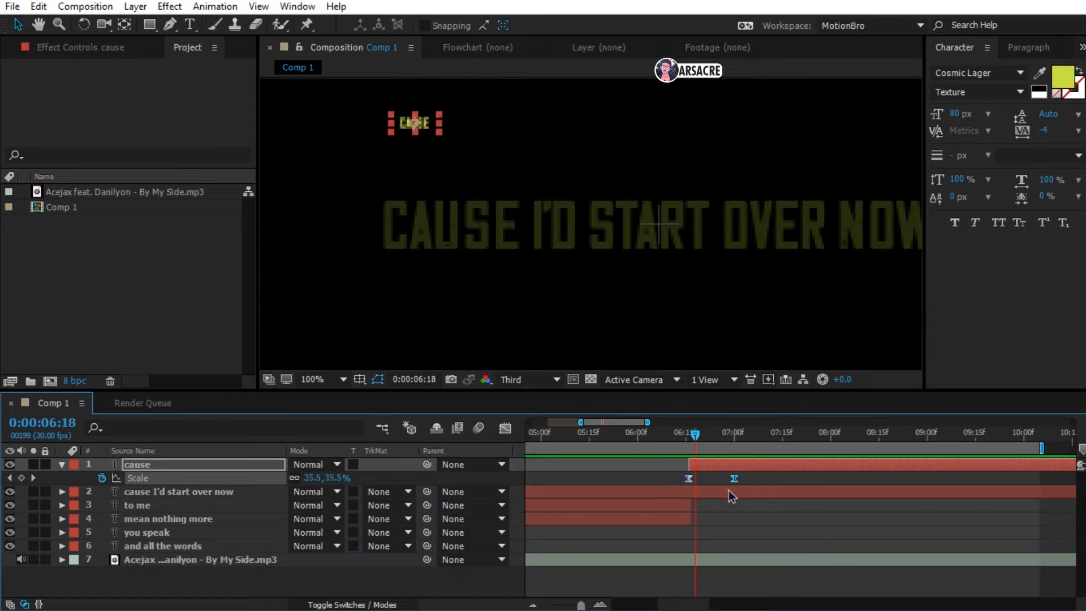
Step: Tighten the scale pop-in keyframes of 'cause' and select the 'now' word layer
{"action": "left_click_drag", "start_coordinate": [696, 431], "coordinate": [685, 431]}
{"action": "type", "text": "now"}
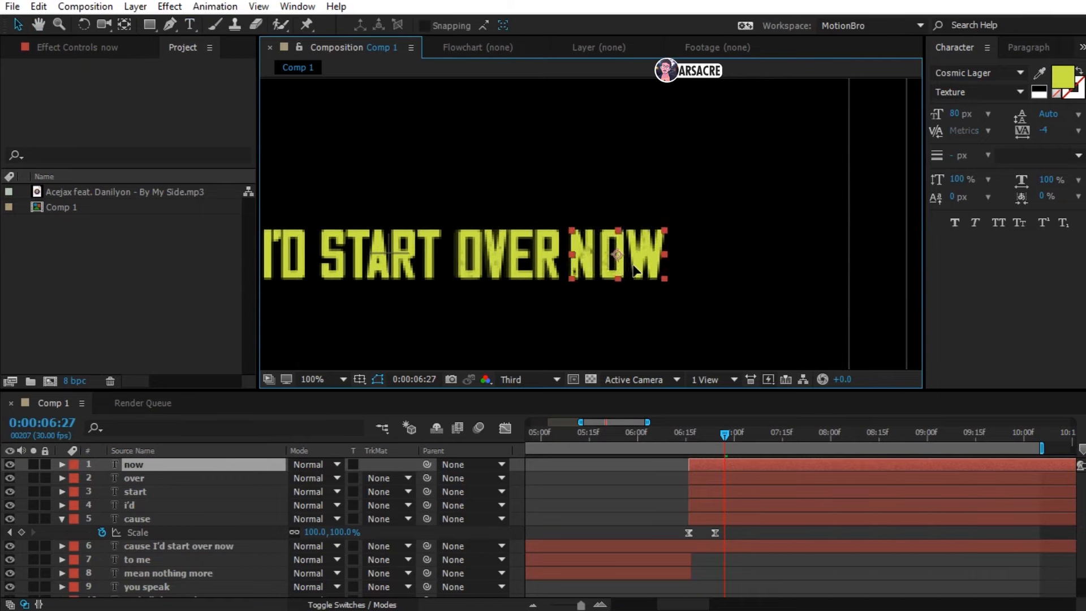
{"action": "left_click", "coordinate": [178, 545]}
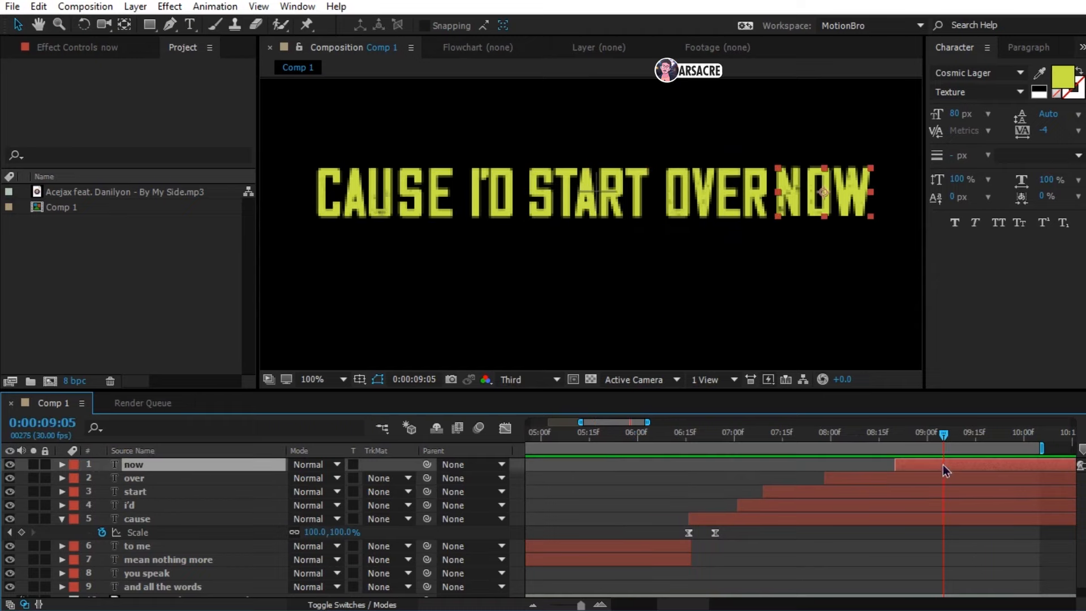
Step: Stagger the word layers' in points so 'cause I'd start over now' appears word by word
{"action": "left_click", "coordinate": [766, 433]}
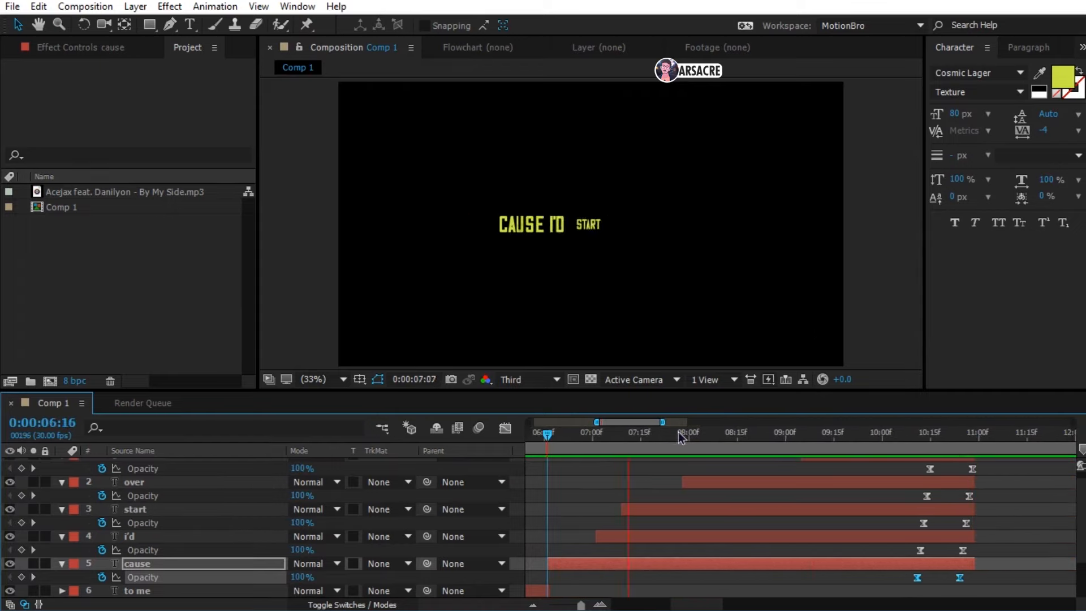
Step: Fade each word from 100% to 0% opacity near 10:15–11:00 and check the result
{"action": "left_click", "coordinate": [682, 431]}
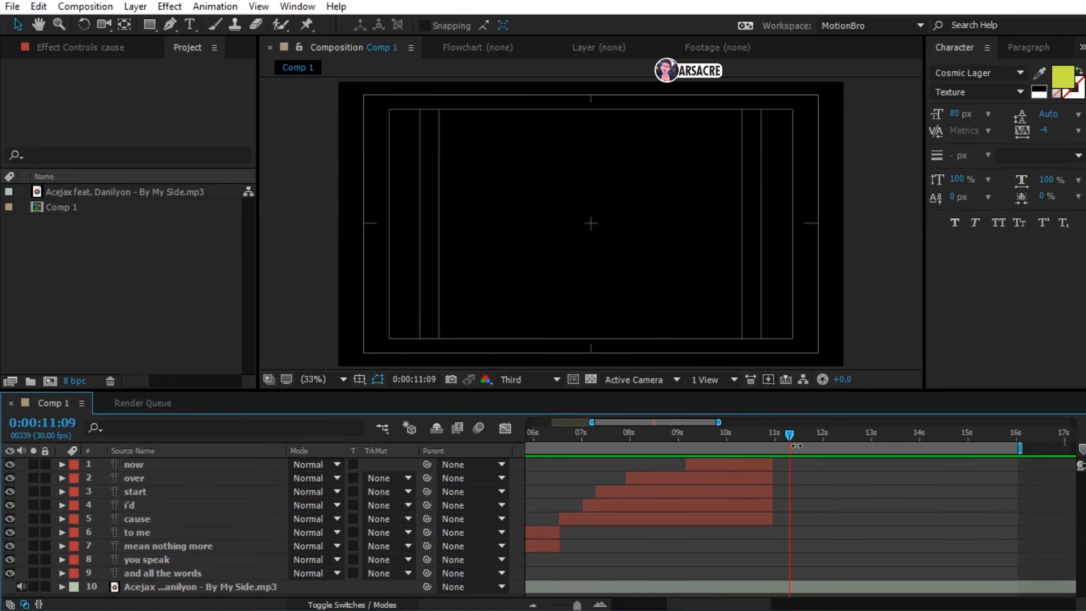
Step: Start typing the next lyric 'rewind' just past 11 seconds
{"action": "type", "text": "REWIND"}
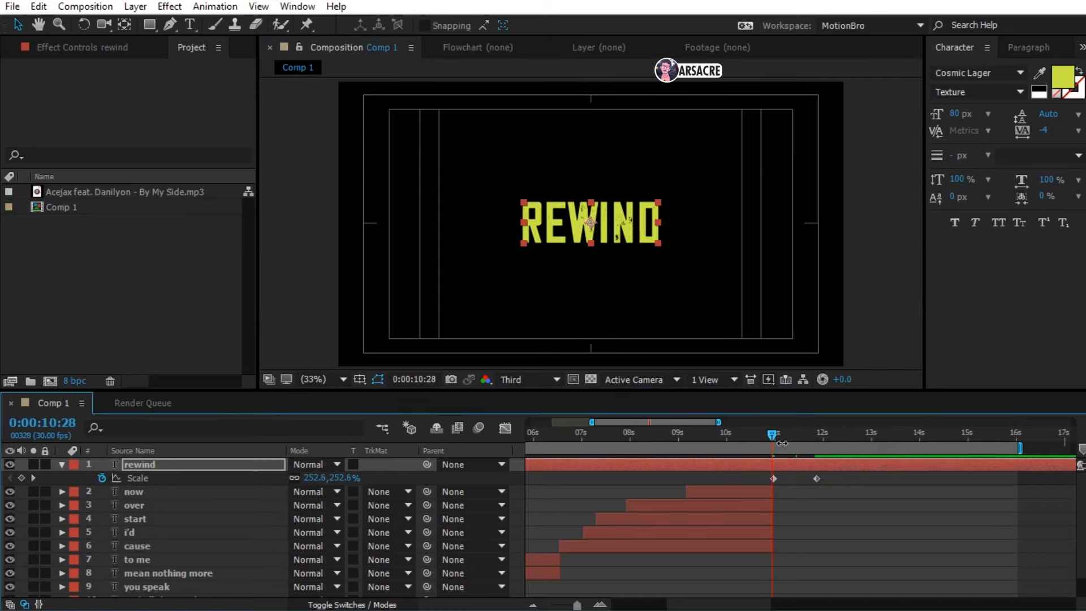
Step: Scrub the timeline to around the 11–12 second mark on the REWIND layer
{"action": "left_click_drag", "start_coordinate": [773, 434], "coordinate": [816, 435]}
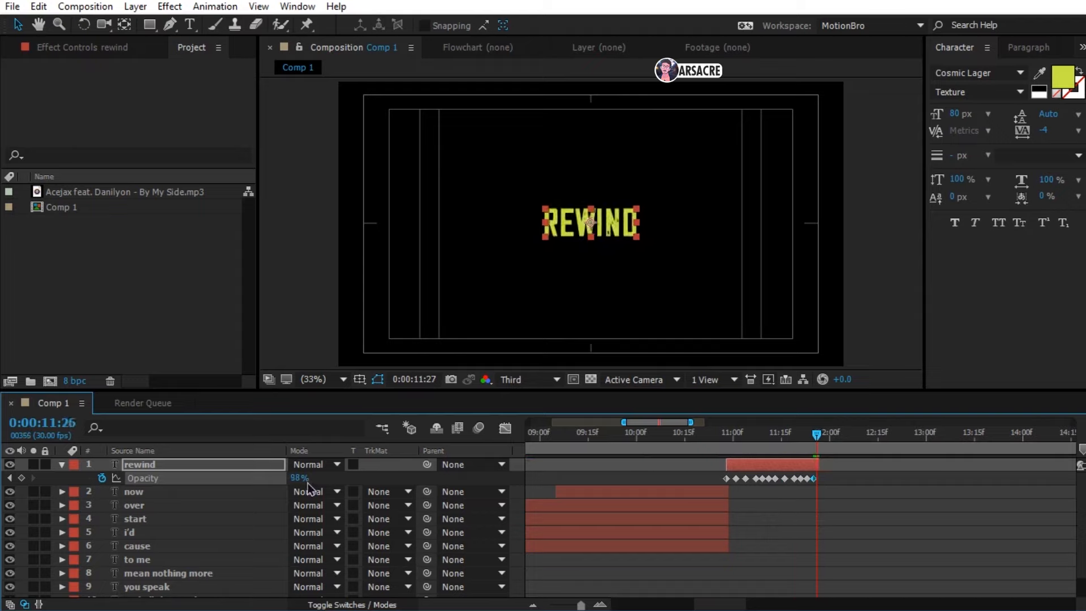
Step: Keyframe the REWIND layer's Opacity to flicker just after 11 s and scrub to preview it
{"action": "left_click_drag", "start_coordinate": [816, 432], "coordinate": [620, 432]}
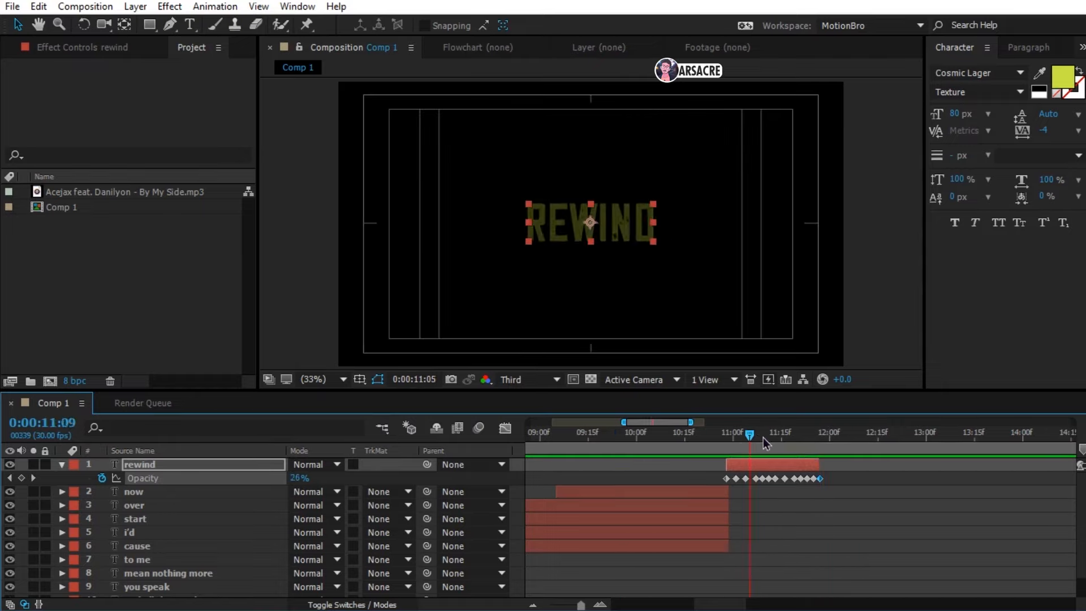
{"action": "left_click_drag", "start_coordinate": [750, 435], "coordinate": [699, 435]}
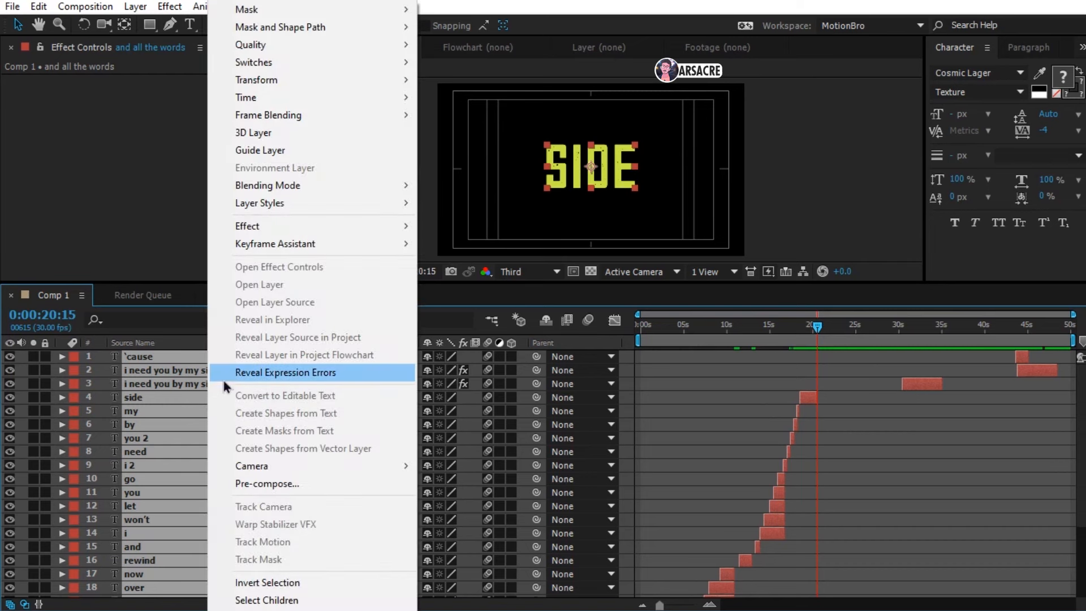
Step: Precompose the selected word layers into a 'Text' comp, moving all attributes
{"action": "left_click", "coordinate": [267, 483]}
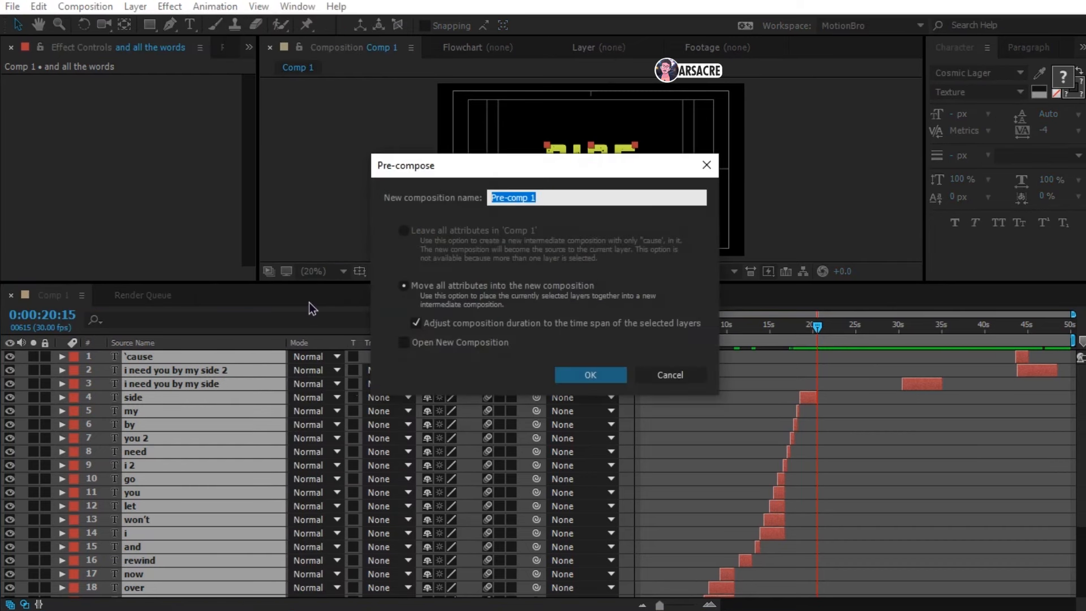
{"action": "left_click", "coordinate": [590, 374]}
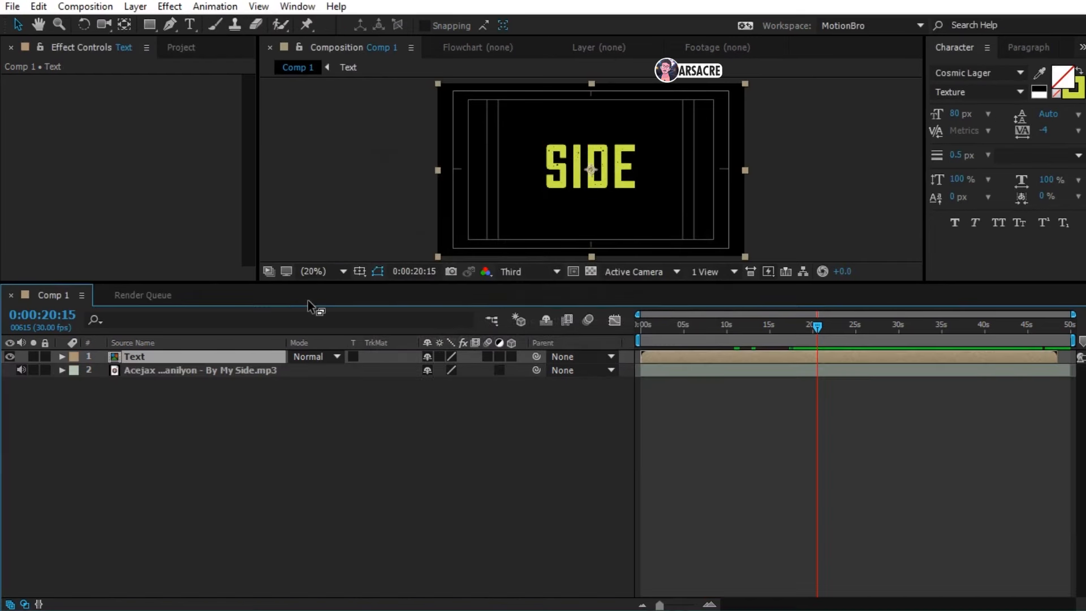
{"action": "left_click", "coordinate": [664, 325]}
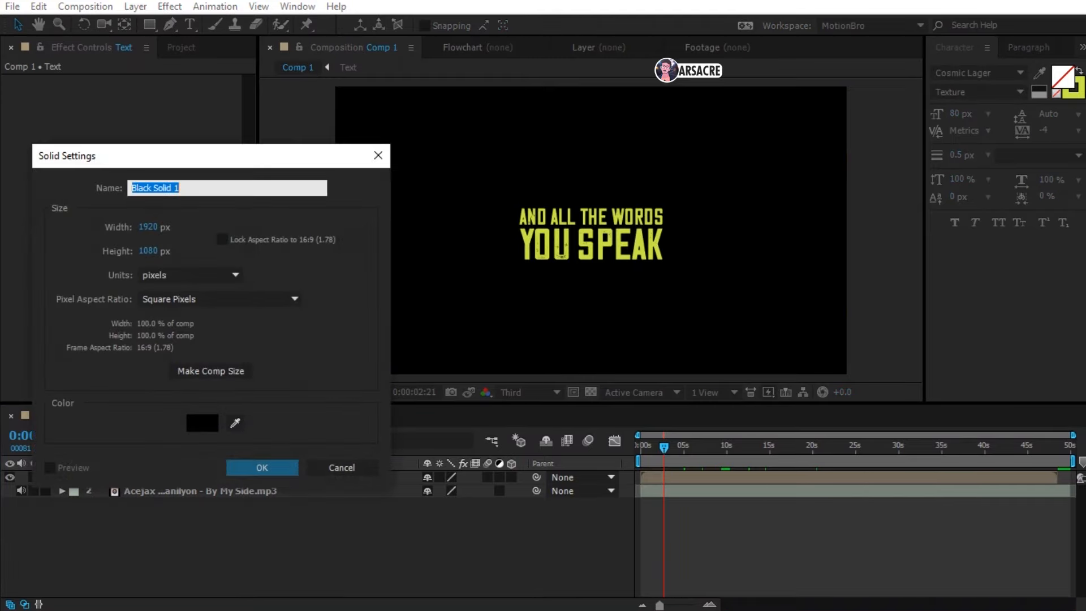
Step: Create a full-frame solid named 'Particles' with a green colour
{"action": "type", "text": "Particles"}
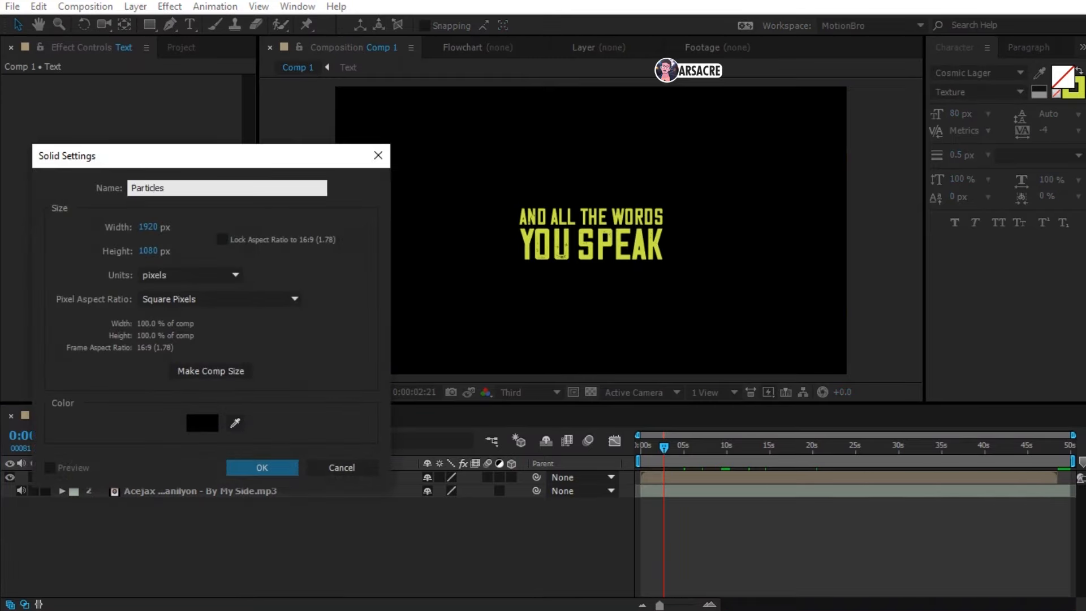
{"action": "left_click", "coordinate": [202, 422]}
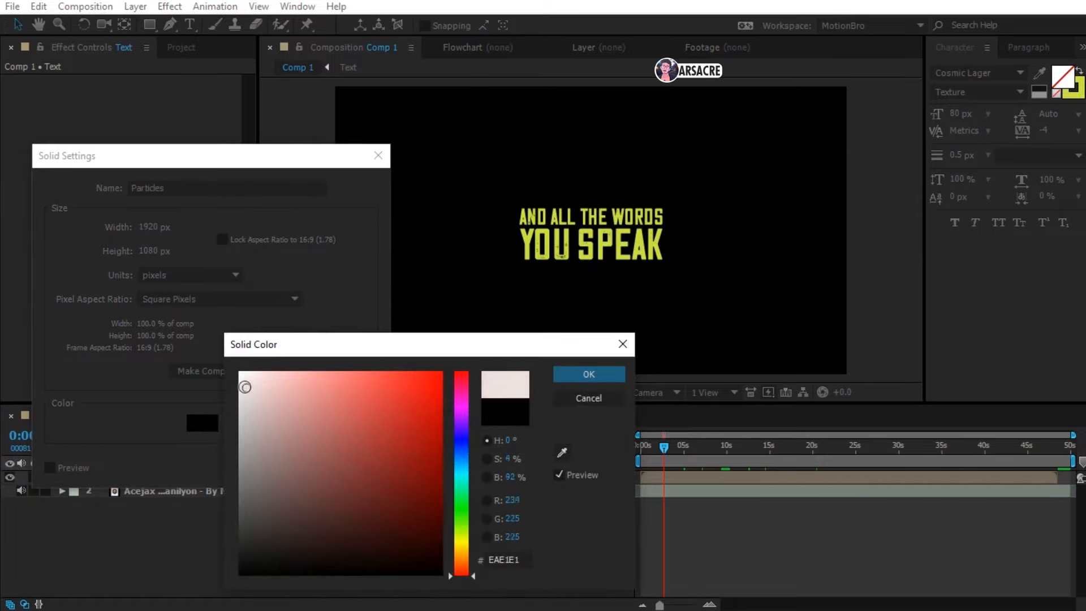
{"action": "left_click", "coordinate": [245, 378]}
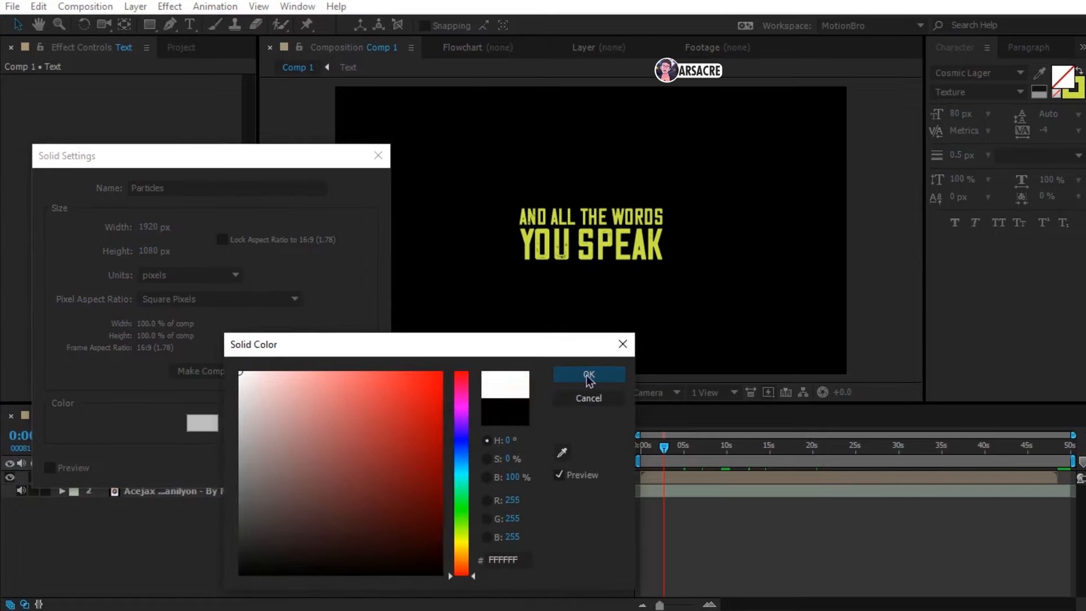
{"action": "left_click", "coordinate": [461, 544]}
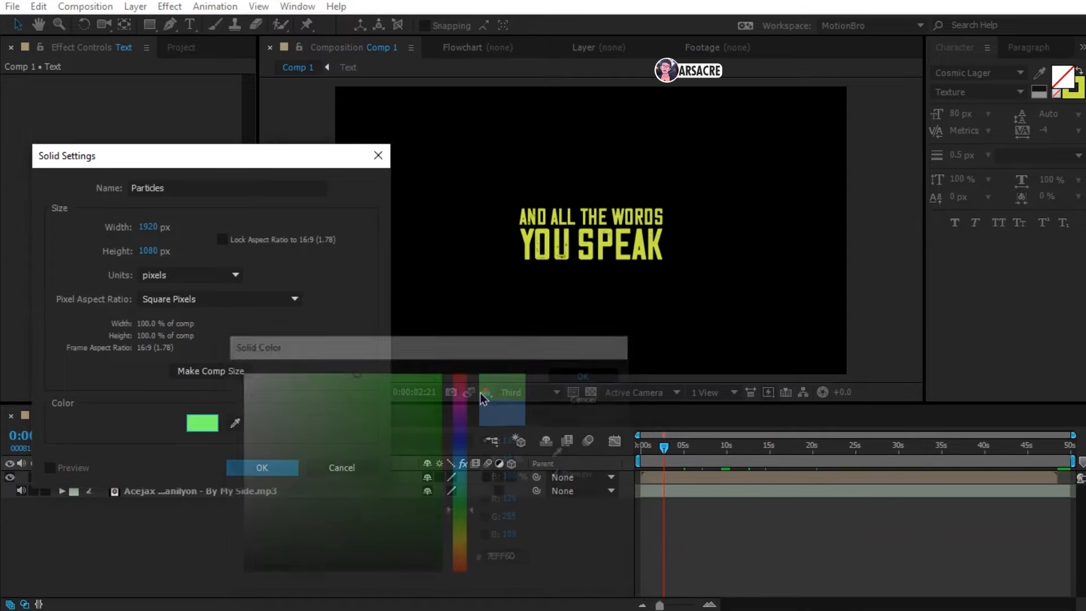
{"action": "left_click", "coordinate": [261, 467]}
{"action": "type", "text": "Cc particle"}
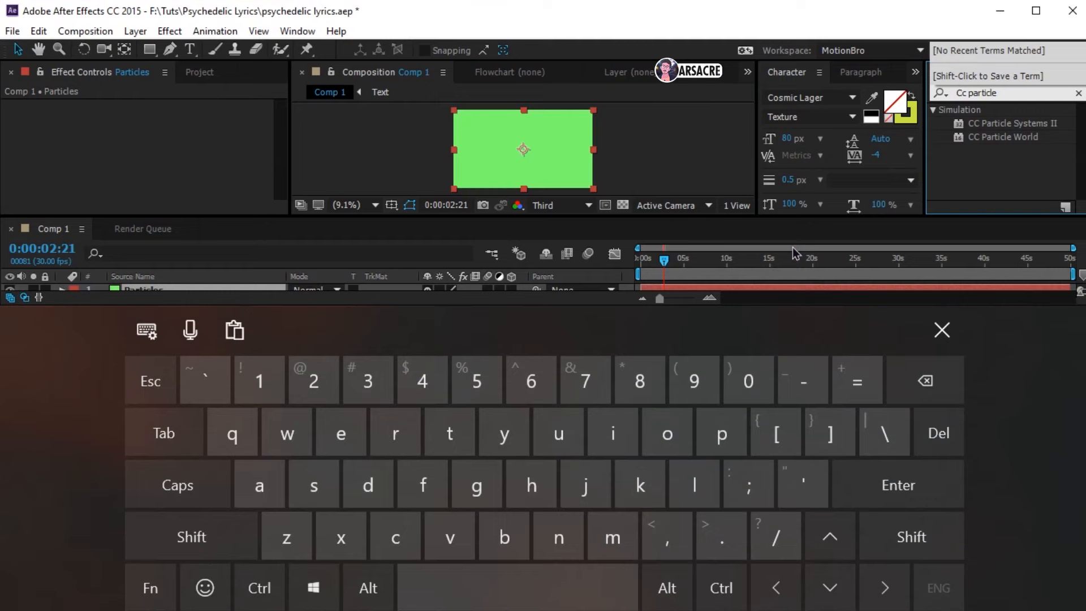
Step: Apply CC Particle World from Effects & Presets to the Particles solid
{"action": "left_click", "coordinate": [942, 331]}
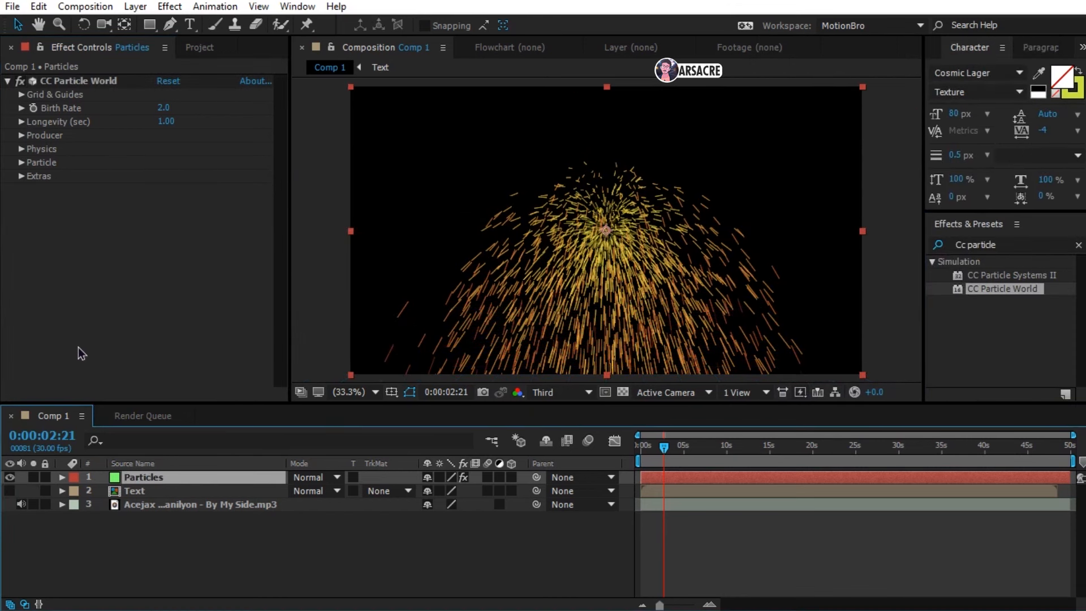
Step: Set CC Particle World Gravity to 0, Animation Direction Axis, and shift the Producer left and up
{"action": "left_click", "coordinate": [23, 134]}
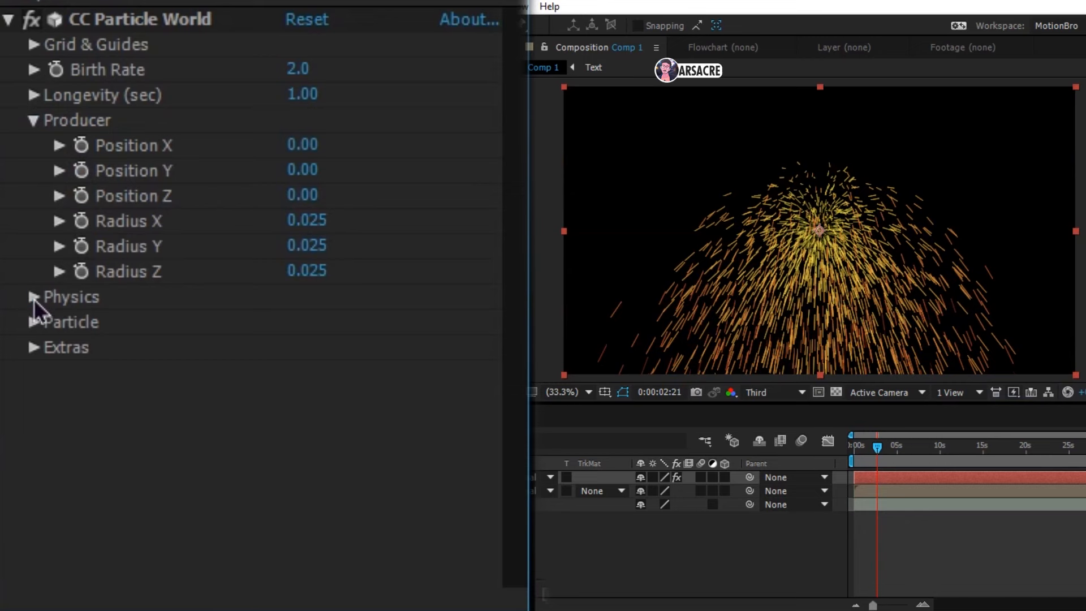
{"action": "left_click", "coordinate": [32, 296]}
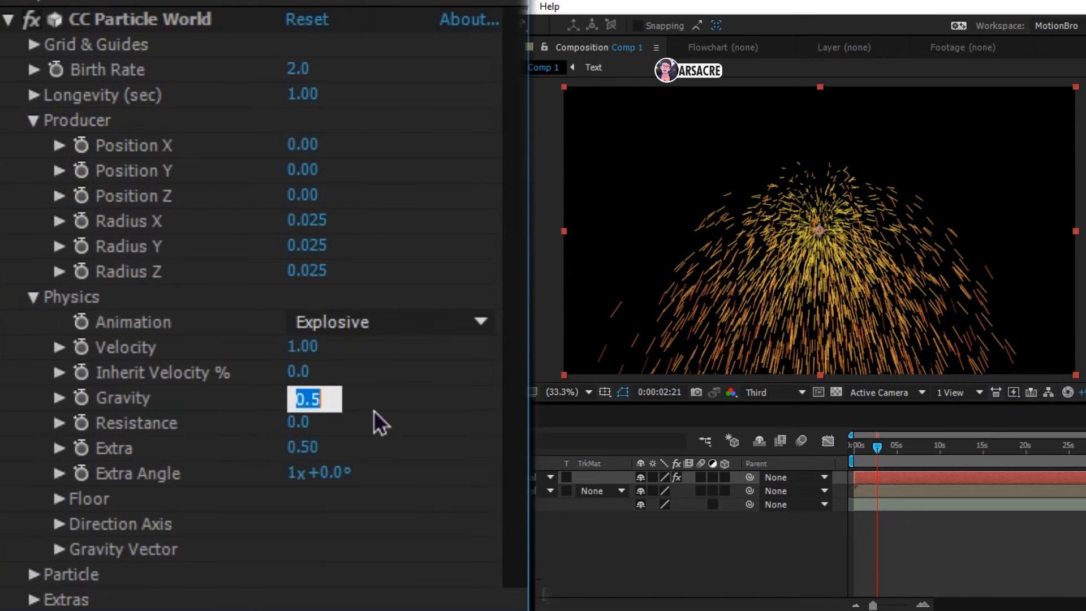
{"action": "left_click", "coordinate": [391, 322]}
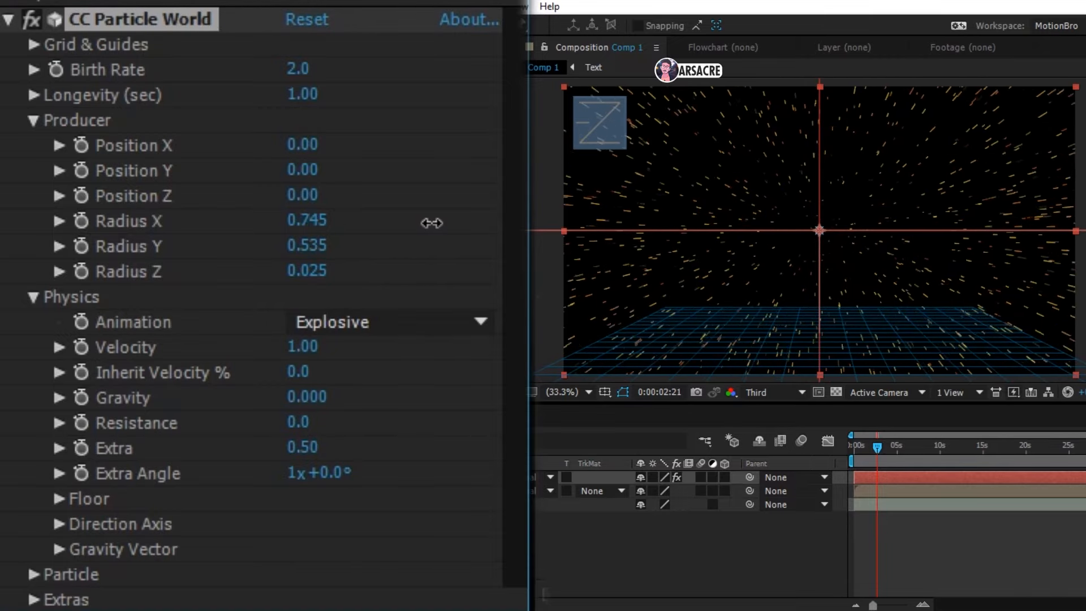
{"action": "left_click", "coordinate": [381, 321]}
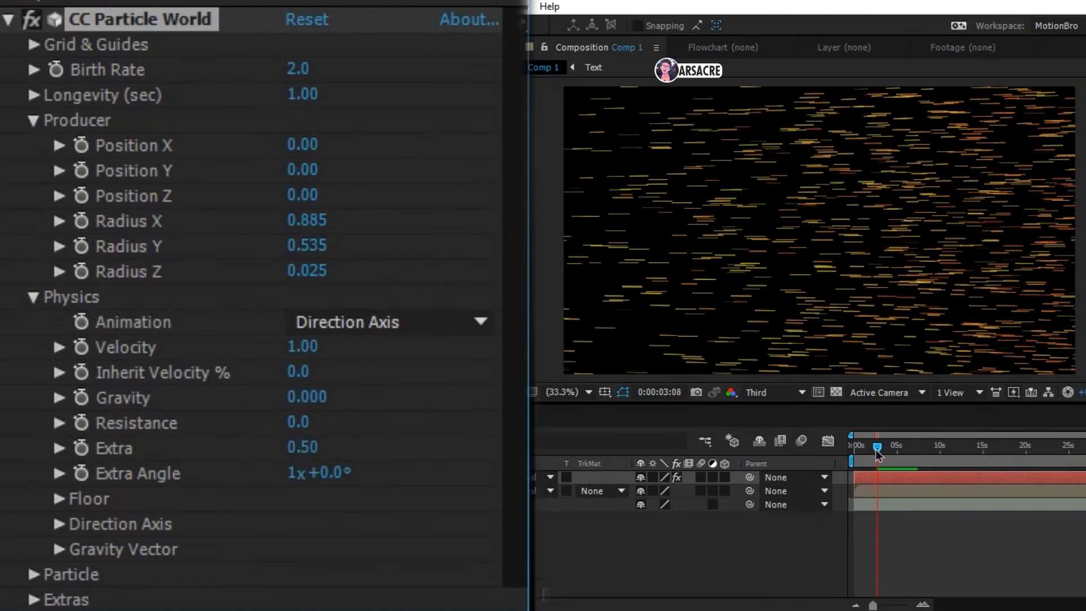
{"action": "left_click", "coordinate": [388, 321]}
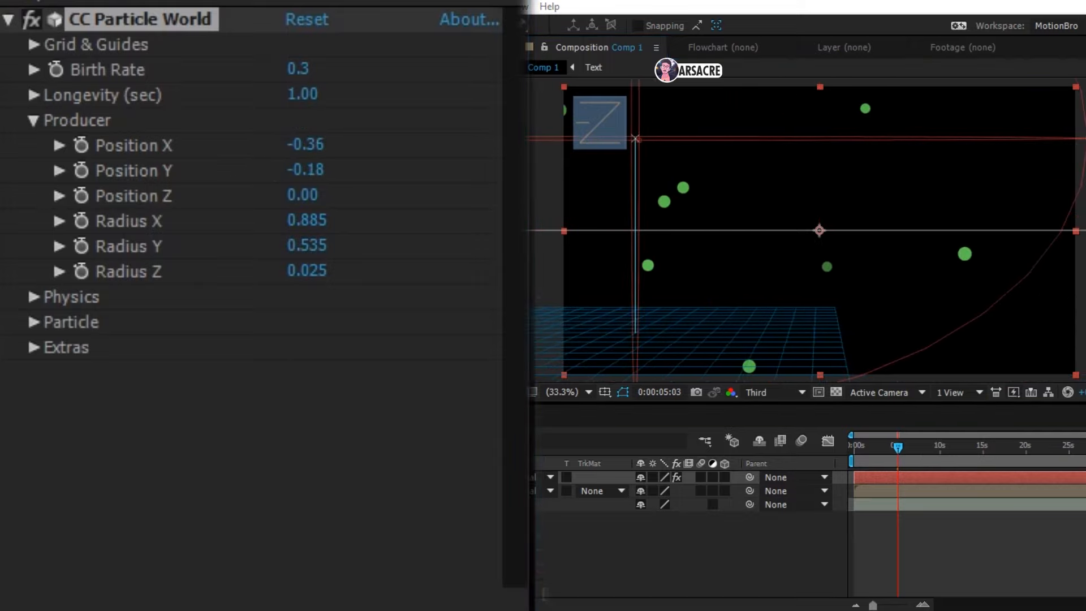
{"action": "left_click_drag", "start_coordinate": [306, 145], "coordinate": [290, 145]}
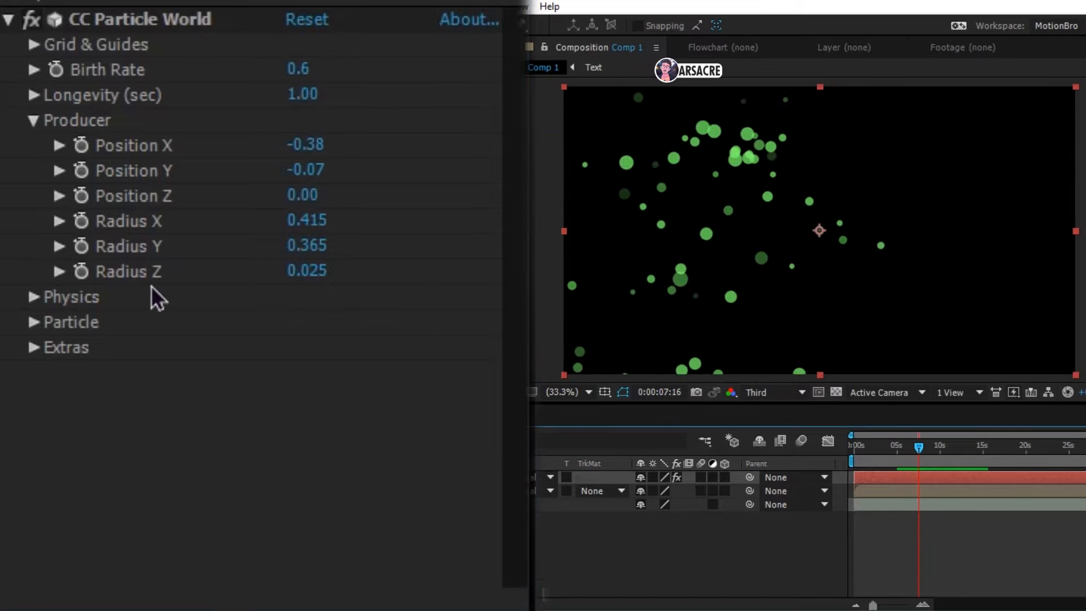
Step: Make the particles Lens Convex circles and enlarge their Birth Size
{"action": "left_click", "coordinate": [32, 297]}
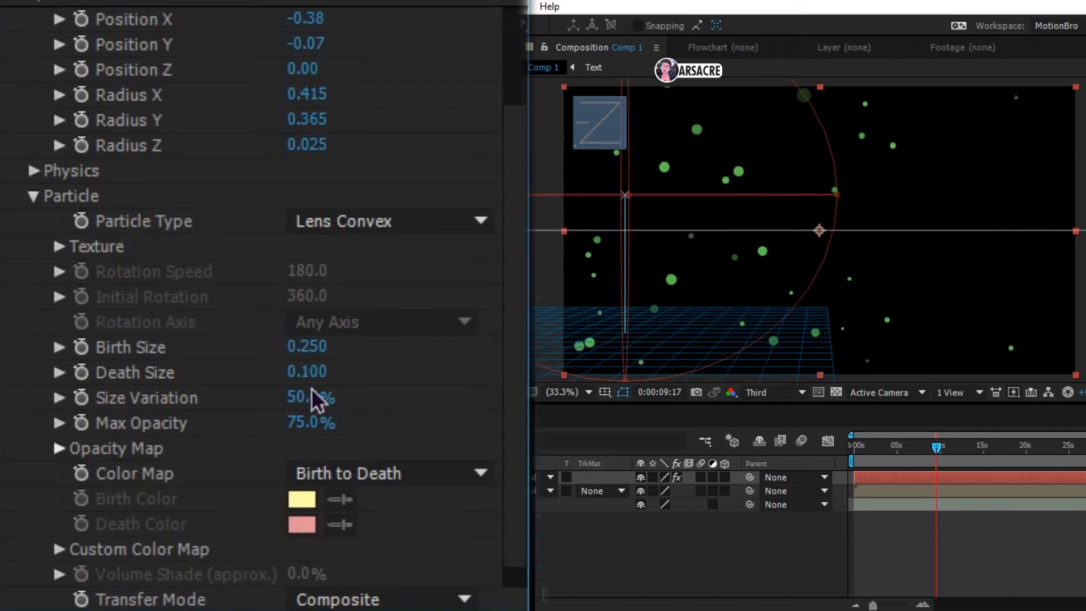
{"action": "left_click_drag", "start_coordinate": [307, 347], "coordinate": [323, 347]}
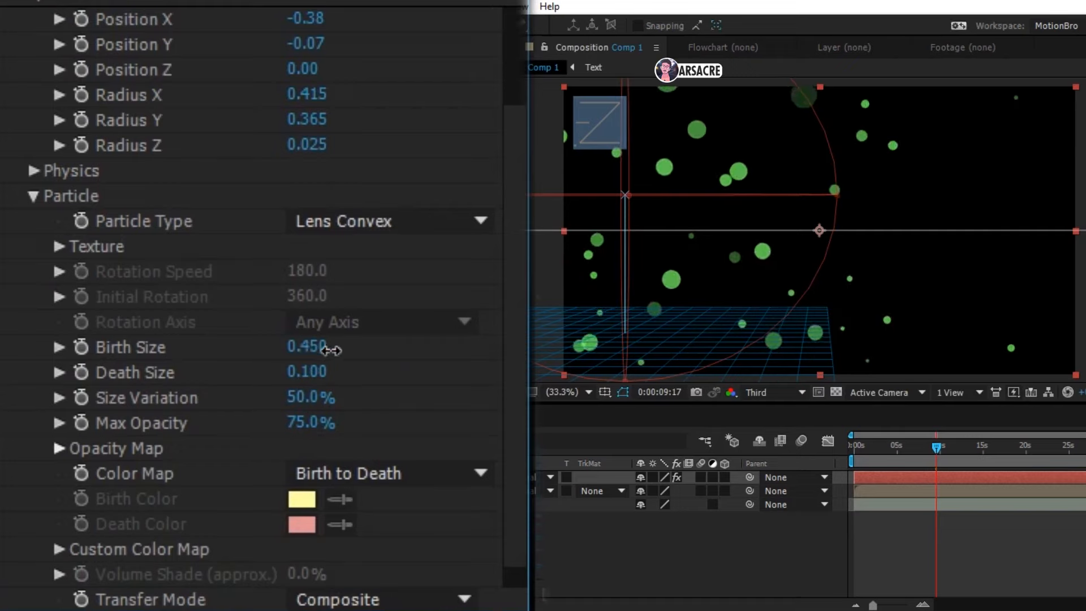
{"action": "left_click_drag", "start_coordinate": [325, 347], "coordinate": [304, 347]}
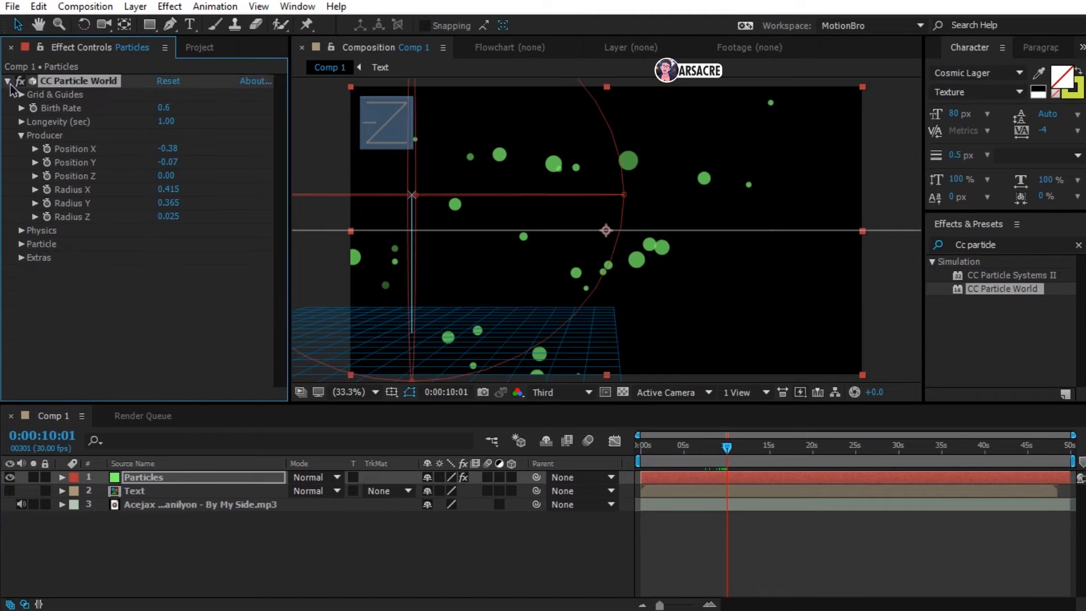
Step: Precompose the Particles layer into 'Visuals 1', moving all attributes into it
{"action": "left_click", "coordinate": [7, 81]}
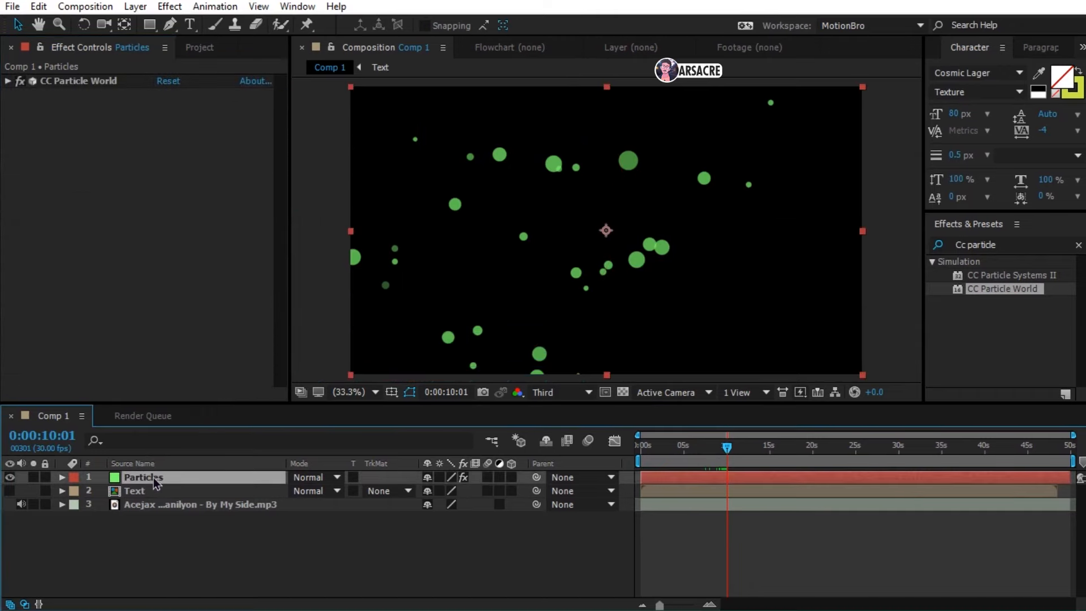
{"action": "type", "text": "Visuals 1"}
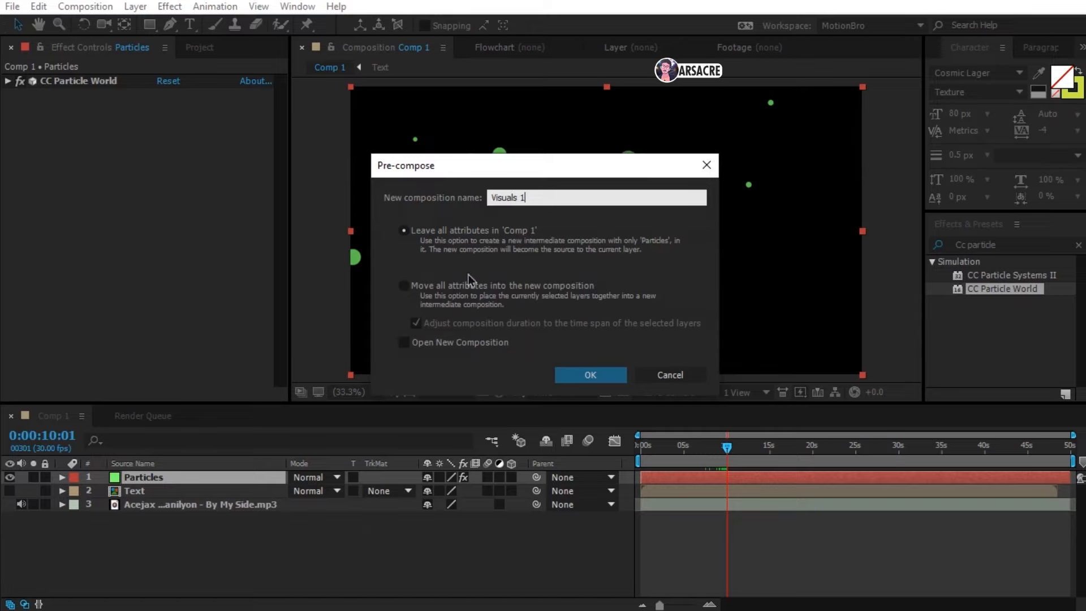
{"action": "left_click", "coordinate": [404, 285]}
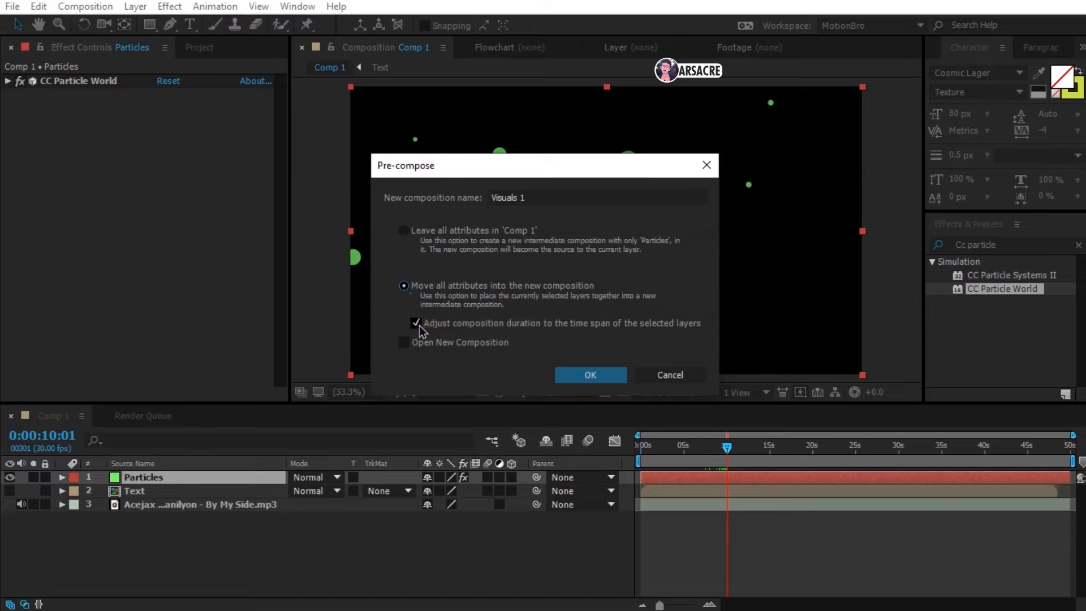
{"action": "left_click", "coordinate": [589, 374]}
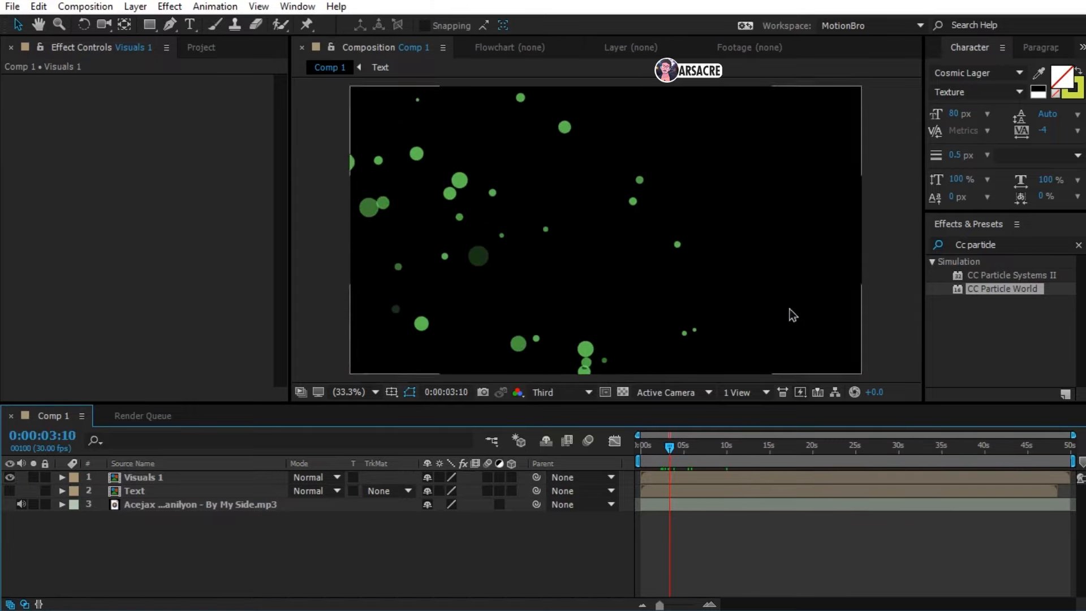
Step: Apply Mirror to Visuals 1 so the bokeh reflects symmetrically across the frame
{"action": "type", "text": "m"}
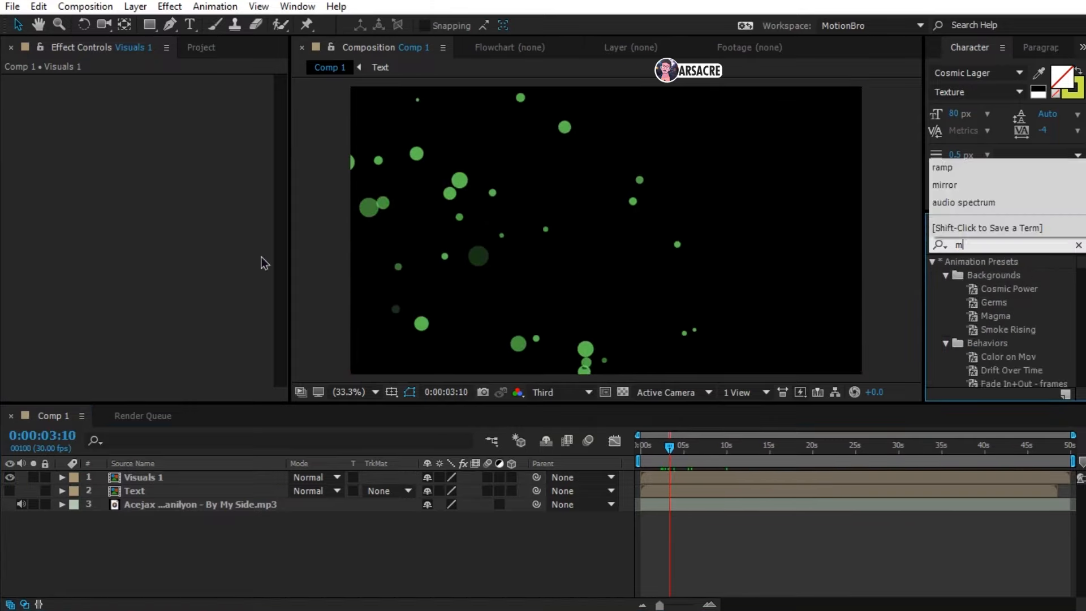
{"action": "type", "text": "irror"}
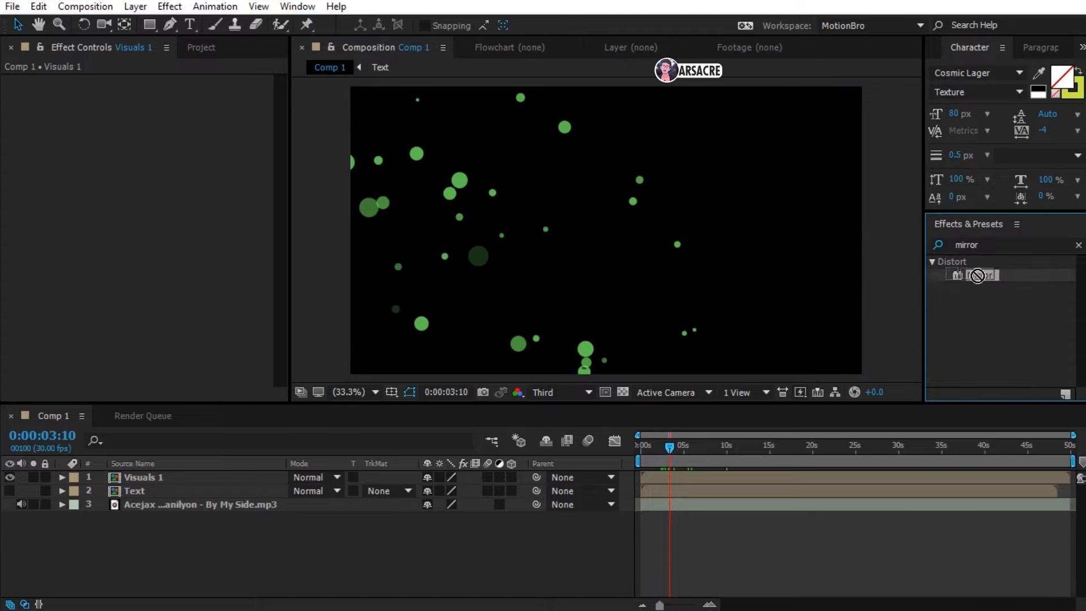
{"action": "double_click", "coordinate": [980, 275]}
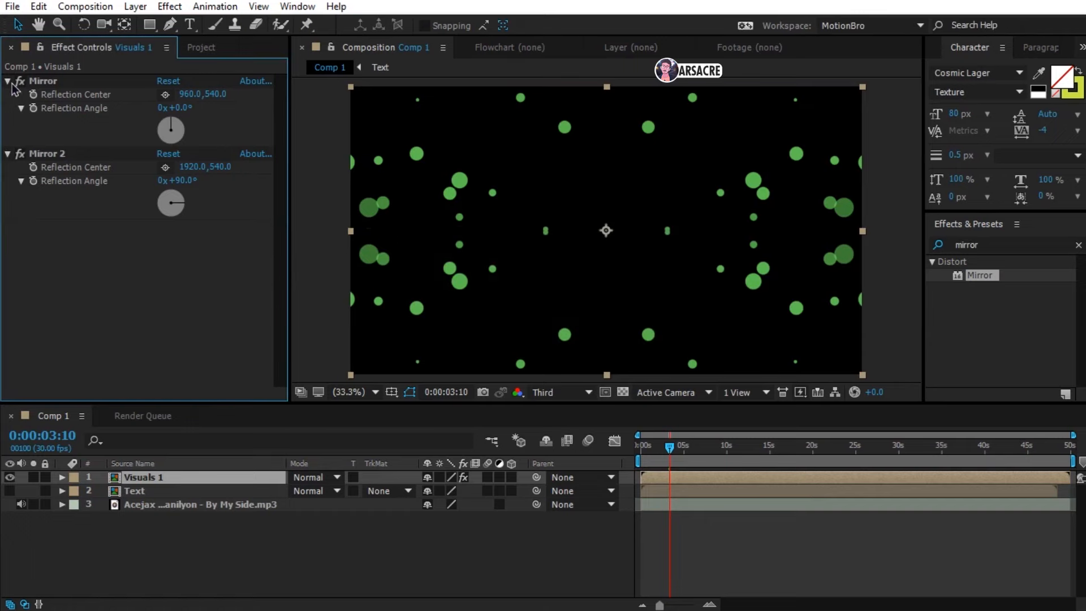
{"action": "left_click", "coordinate": [7, 80]}
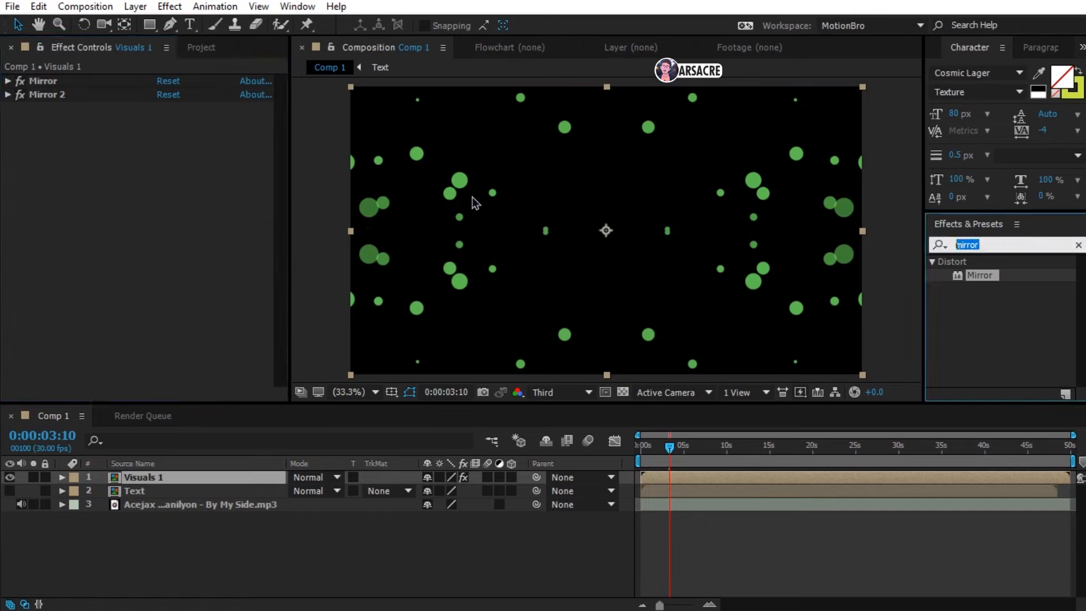
Step: Add Turbulent Displace to Visuals 1 with reduced Amount 57 and Size 29
{"action": "type", "text": "turbulent"}
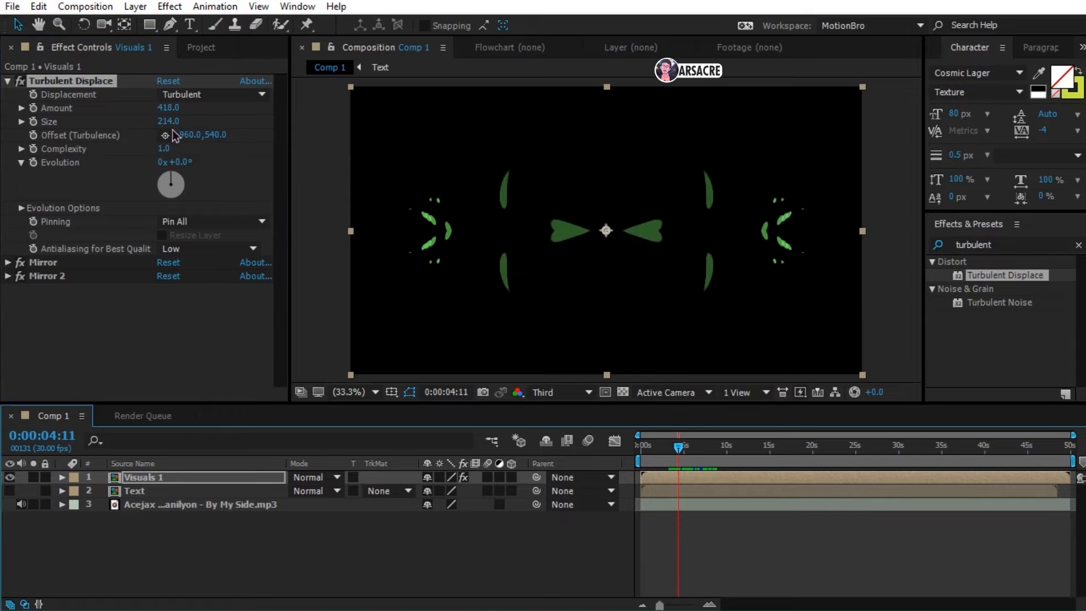
{"action": "left_click_drag", "start_coordinate": [166, 121], "coordinate": [166, 121]}
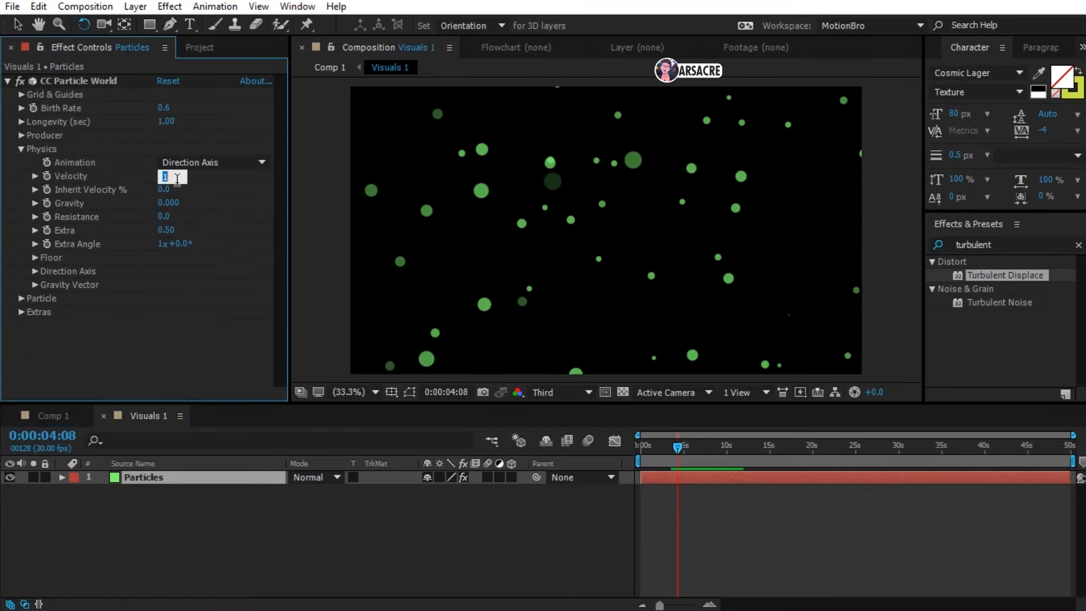
{"action": "left_click", "coordinate": [52, 415]}
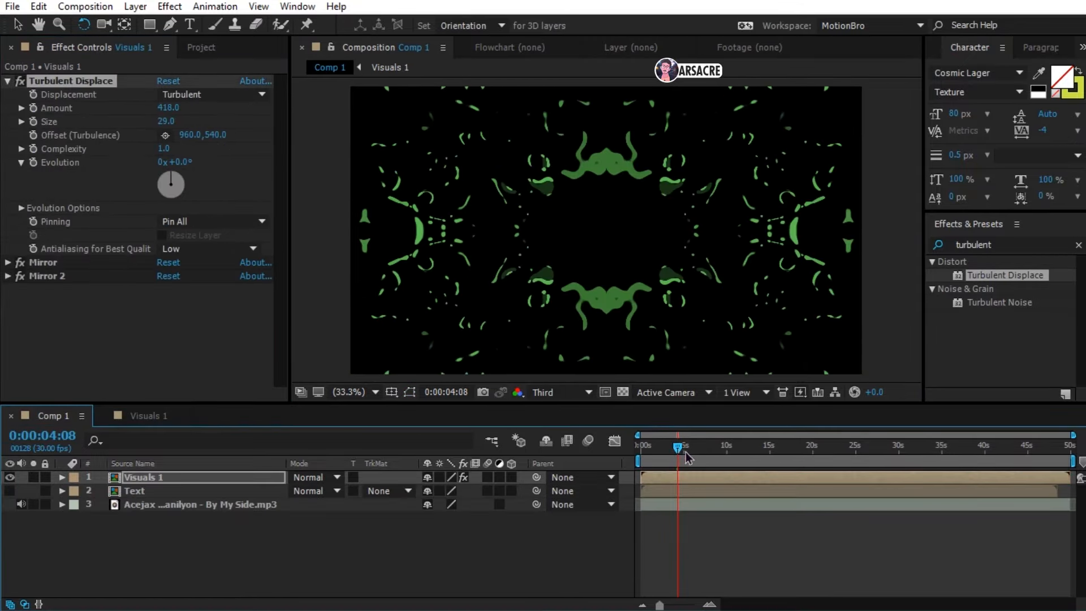
Step: Inside Visuals 1, set CC Particle World Animation to Twirly and Birth Rate to 0.3
{"action": "left_click", "coordinate": [211, 162]}
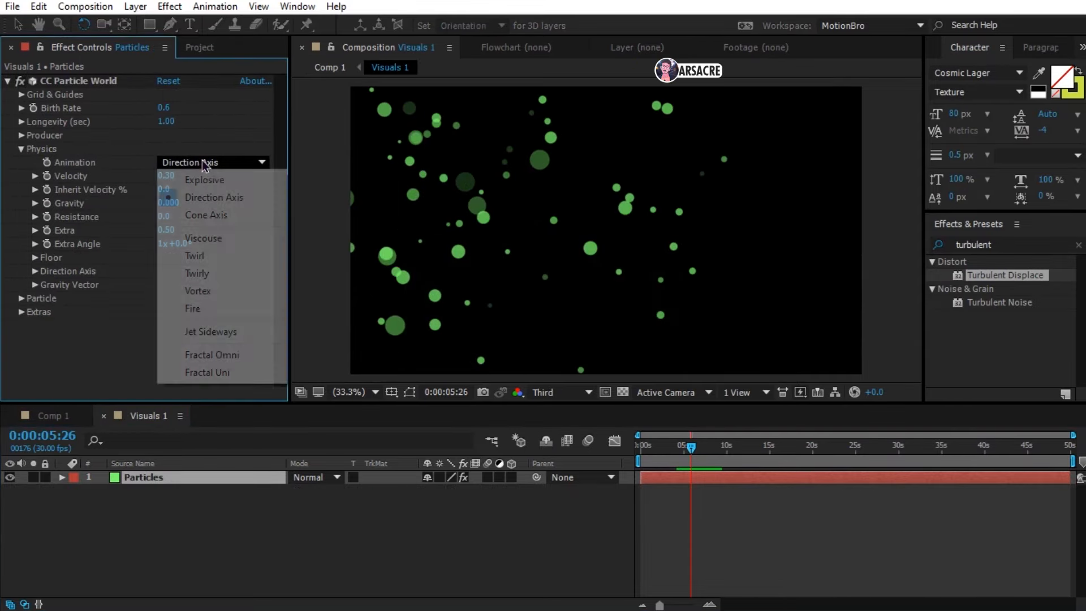
{"action": "left_click", "coordinate": [197, 272]}
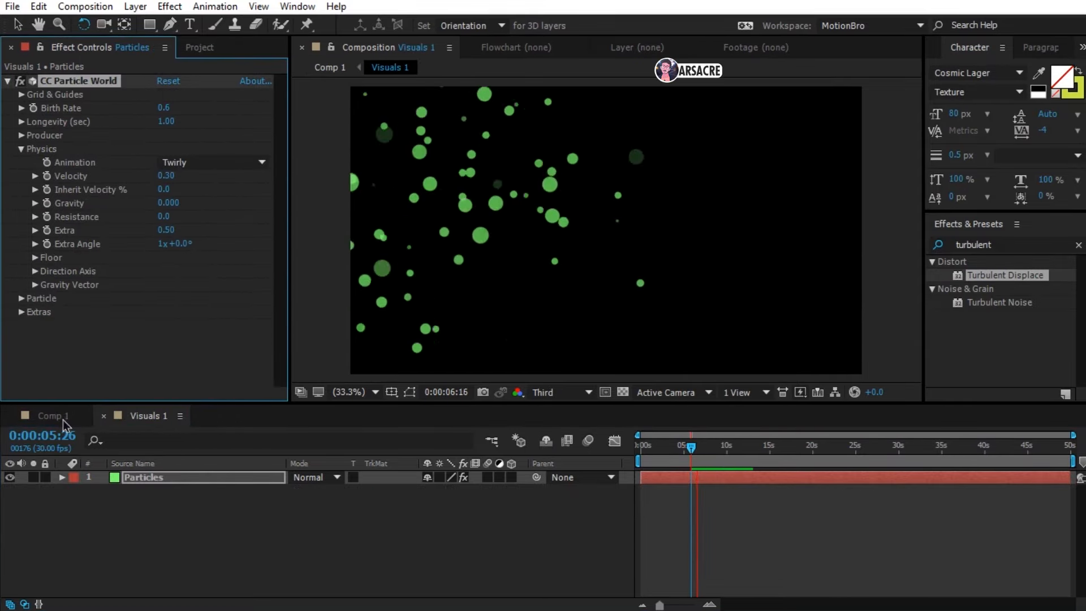
{"action": "left_click", "coordinate": [52, 415]}
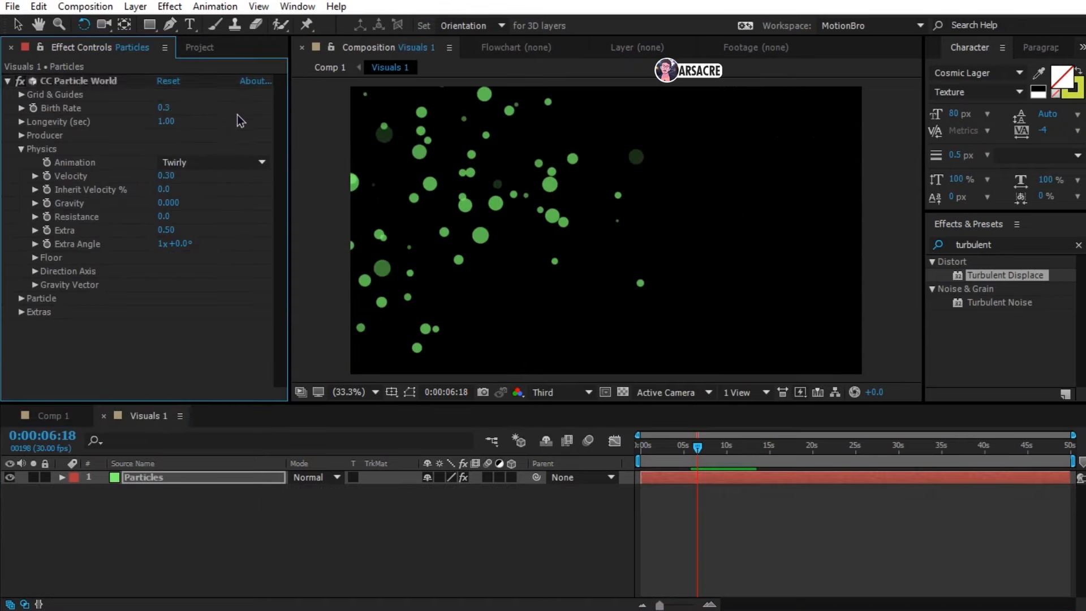
{"action": "left_click", "coordinate": [43, 135]}
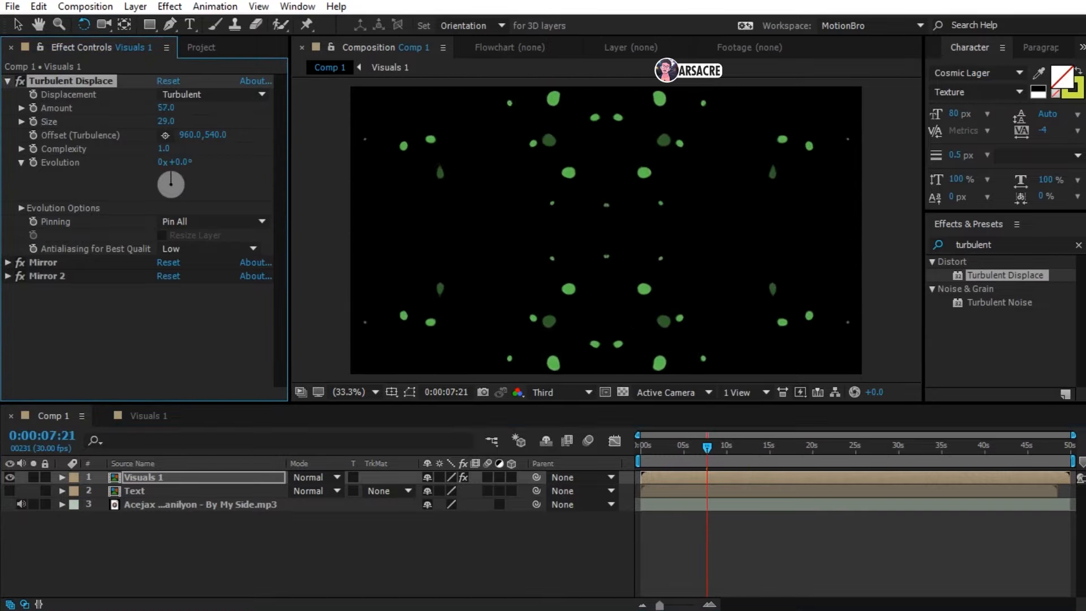
{"action": "left_click", "coordinate": [201, 93]}
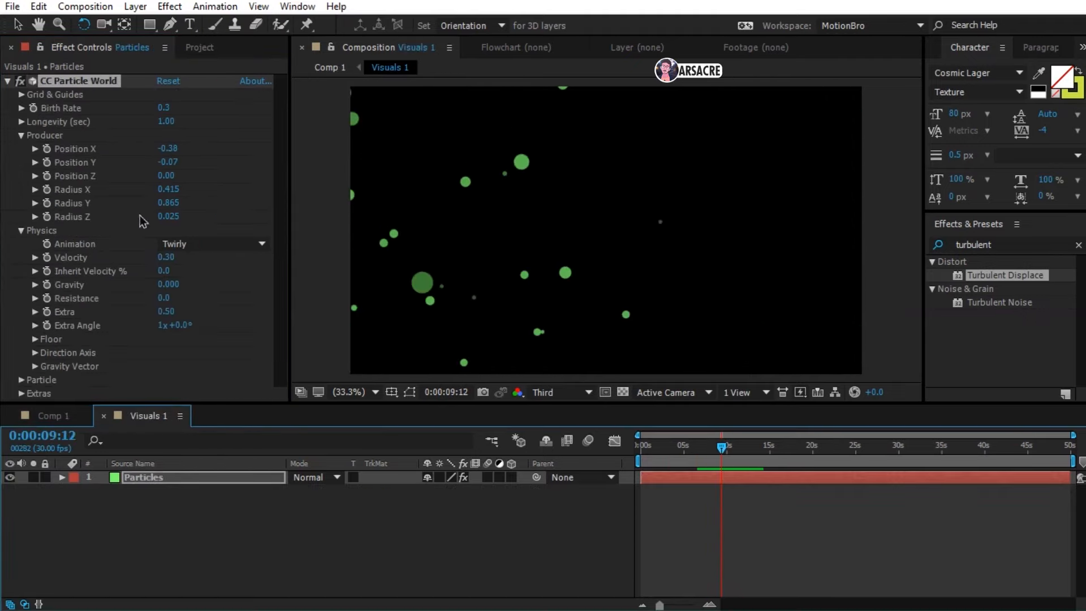
Step: Drive Effect Camera Rotation Y with the expression time*45 so the particles spin continuously
{"action": "left_click", "coordinate": [20, 135]}
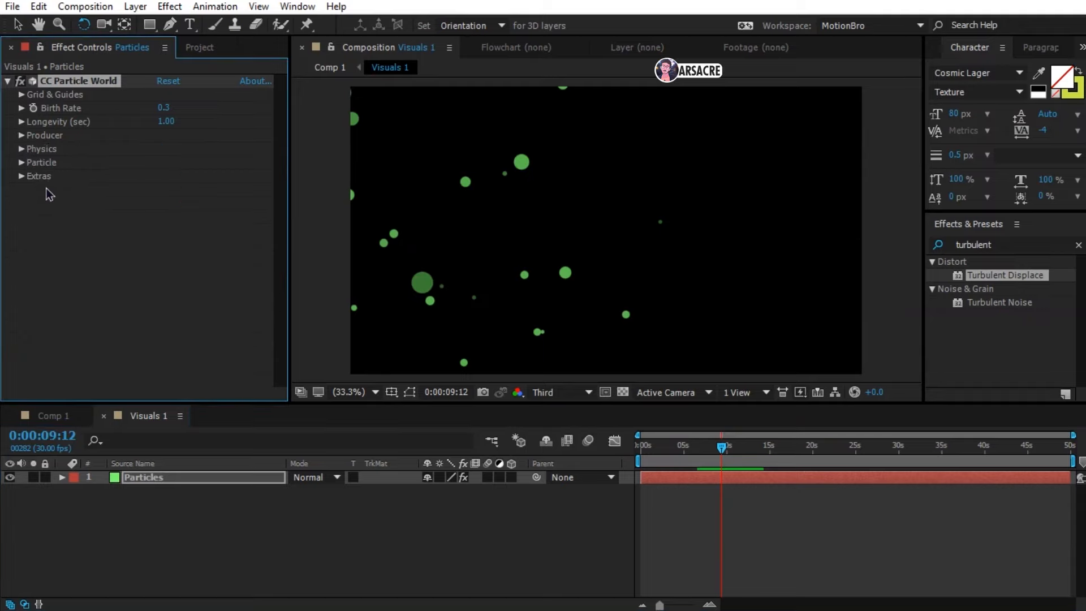
{"action": "left_click", "coordinate": [21, 176]}
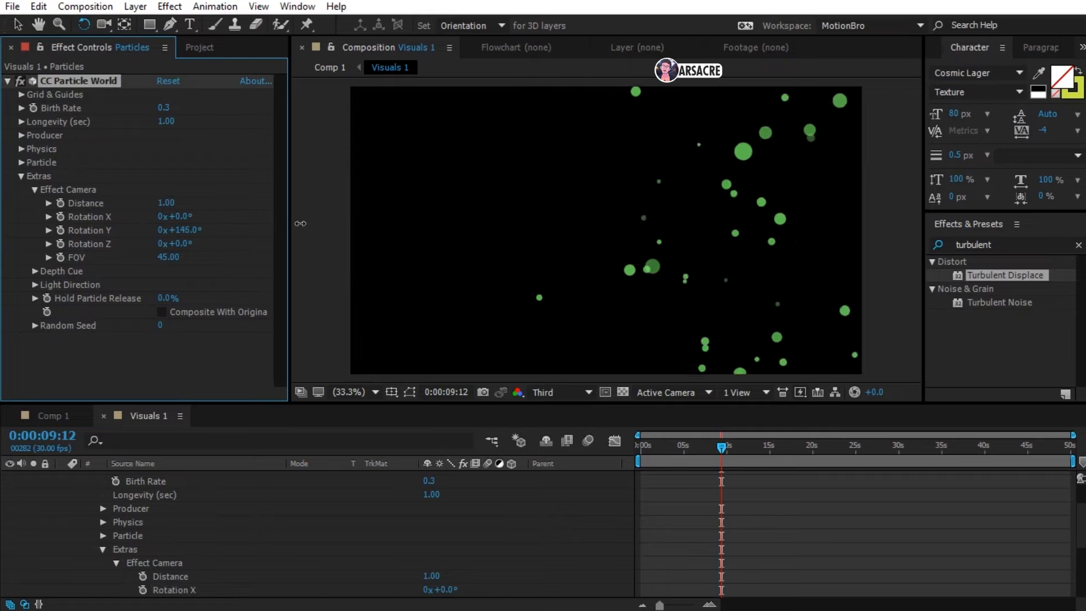
{"action": "left_click", "coordinate": [61, 229]}
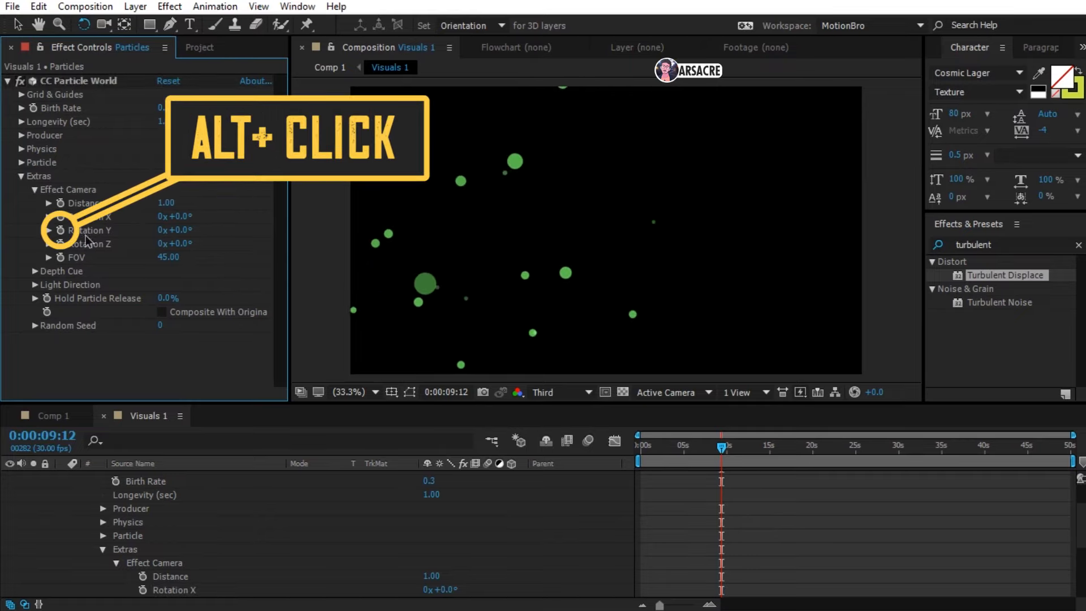
{"action": "left_click", "coordinate": [60, 230]}
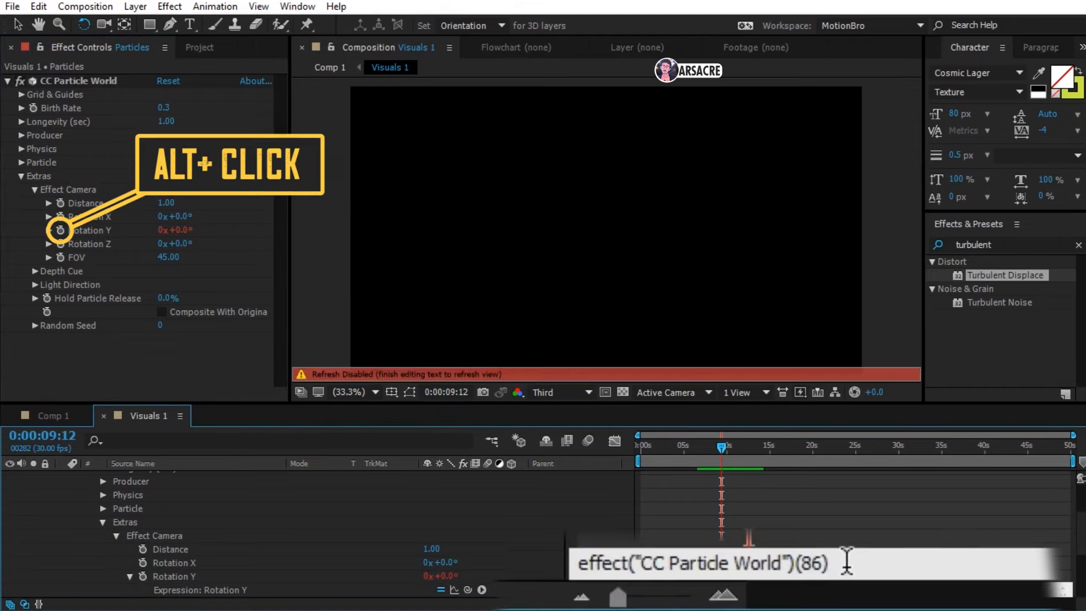
{"action": "type", "text": "time*45"}
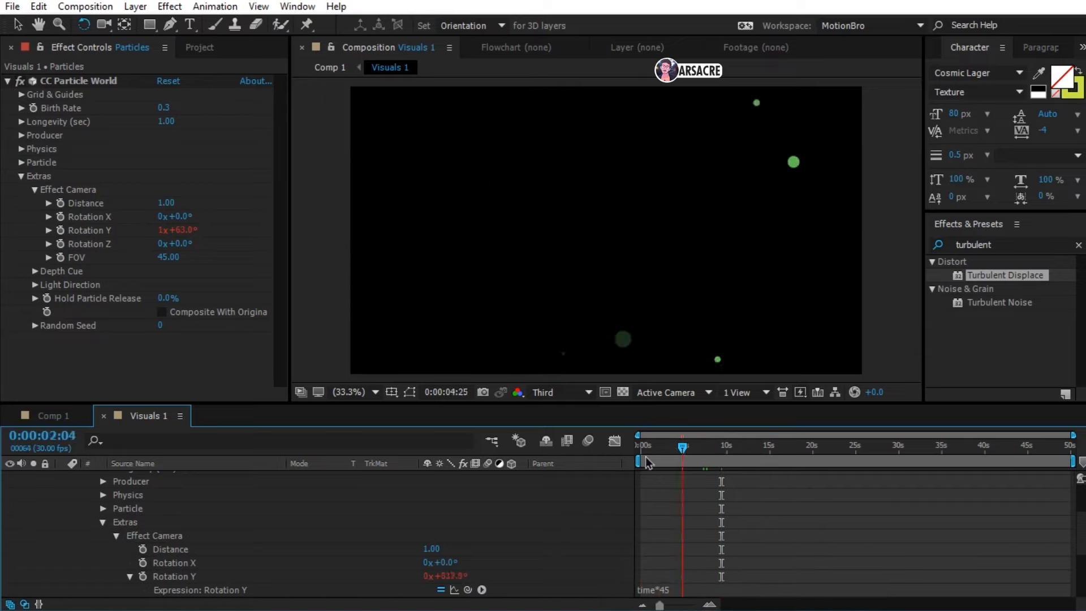
{"action": "left_click", "coordinate": [638, 445]}
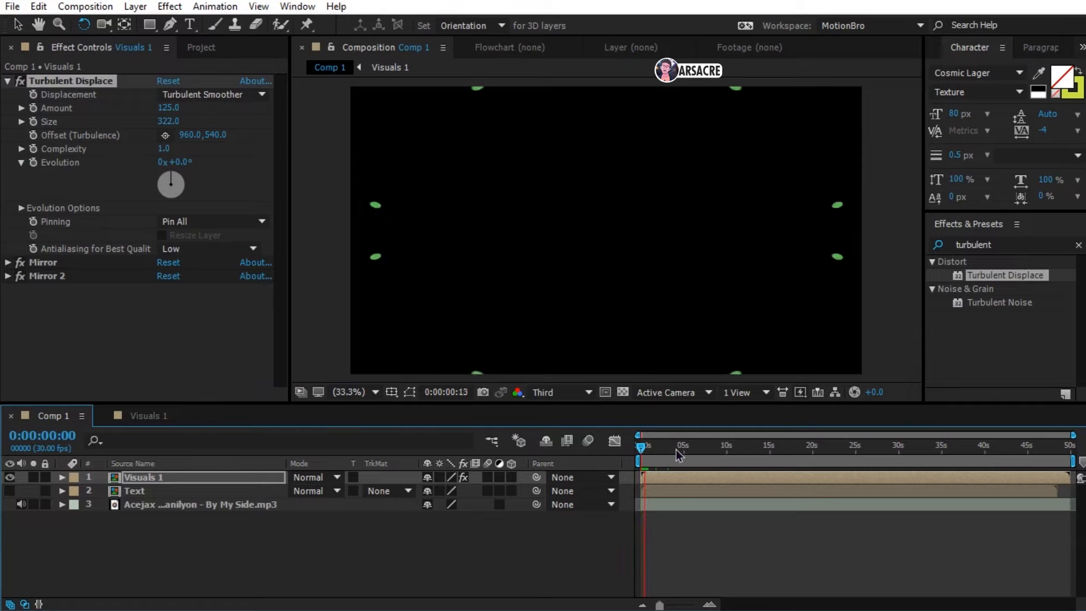
Step: Preview the mirrored visuals, then enter Visuals 2 and reveal its additional particle layer
{"action": "left_click", "coordinate": [660, 447]}
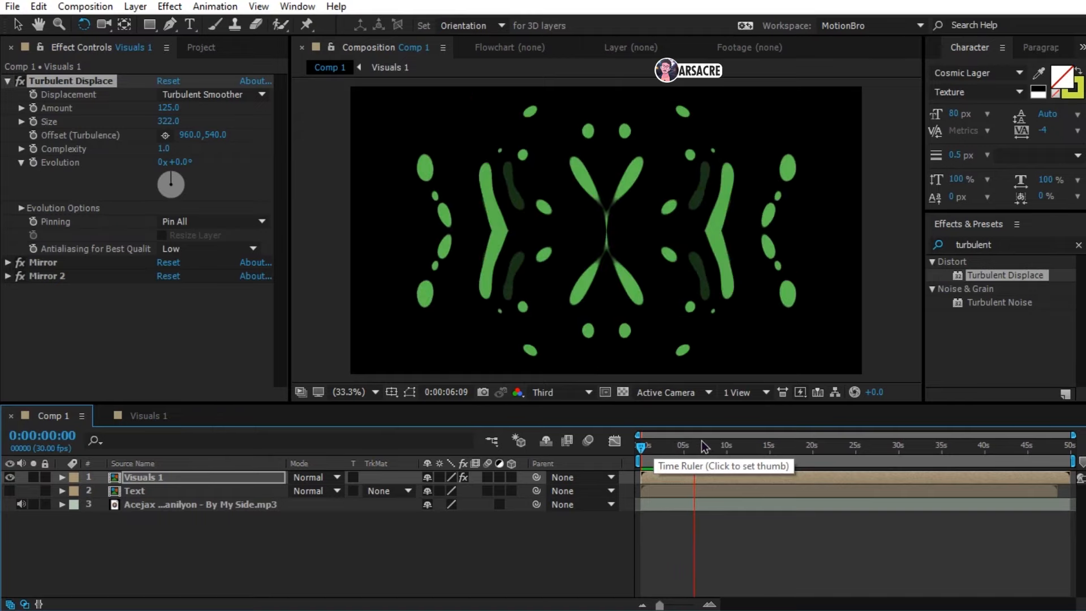
{"action": "left_click", "coordinate": [693, 443]}
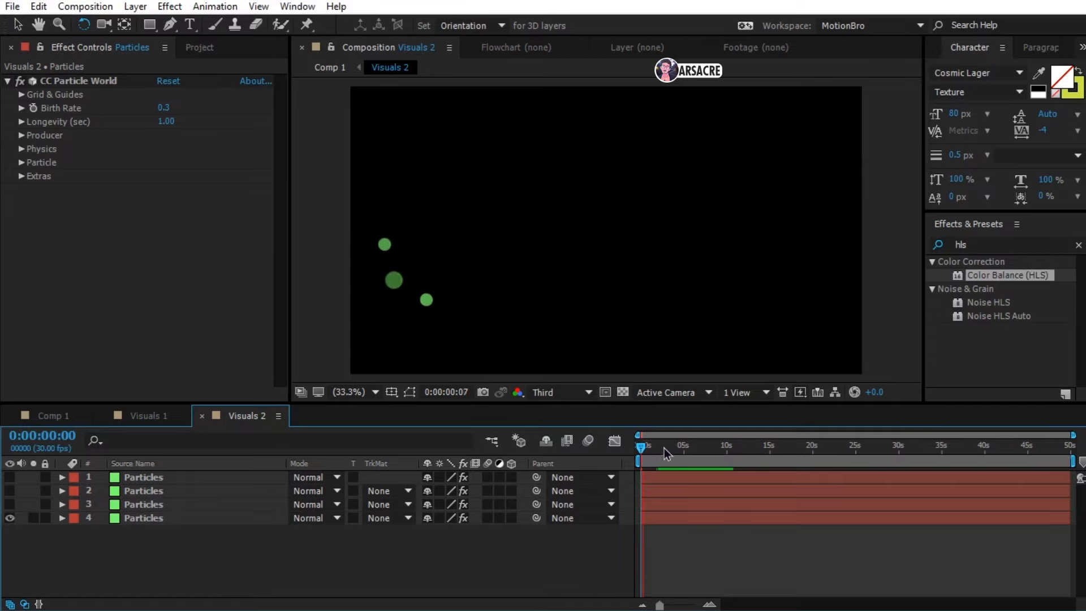
{"action": "left_click_drag", "start_coordinate": [642, 443], "coordinate": [667, 444]}
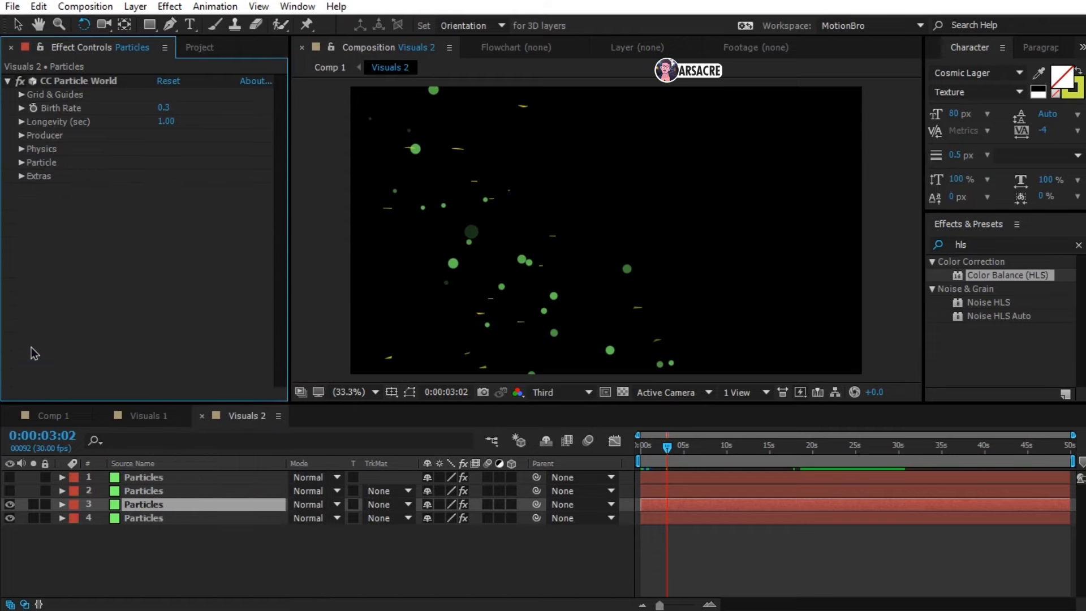
{"action": "left_click", "coordinate": [22, 162]}
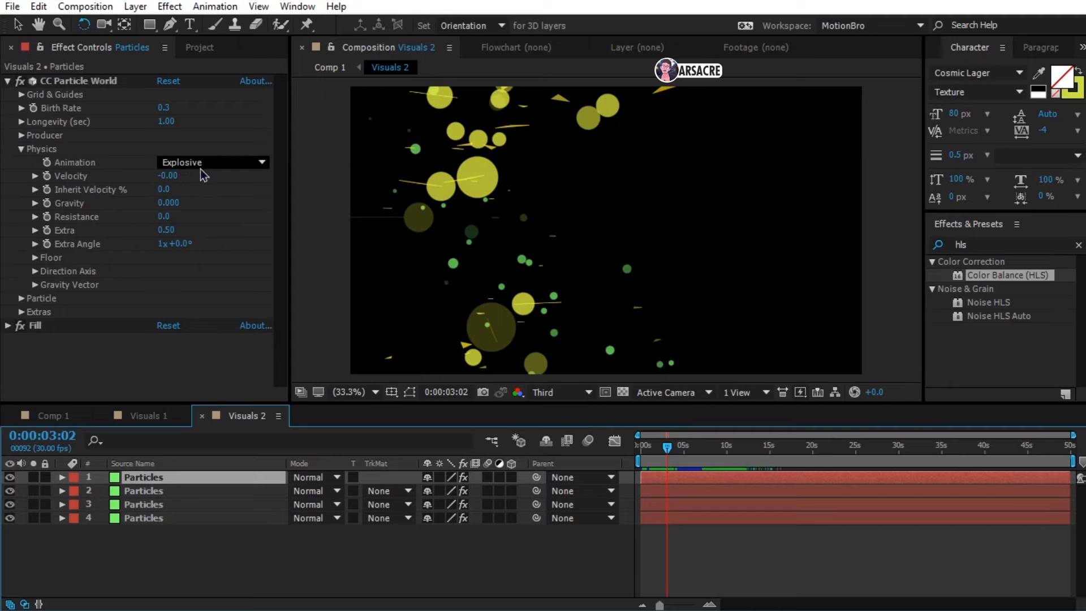
Step: Set the yellow particles to Explosive motion with Lens Convex type, then return to the lyric comp
{"action": "left_click", "coordinate": [22, 149]}
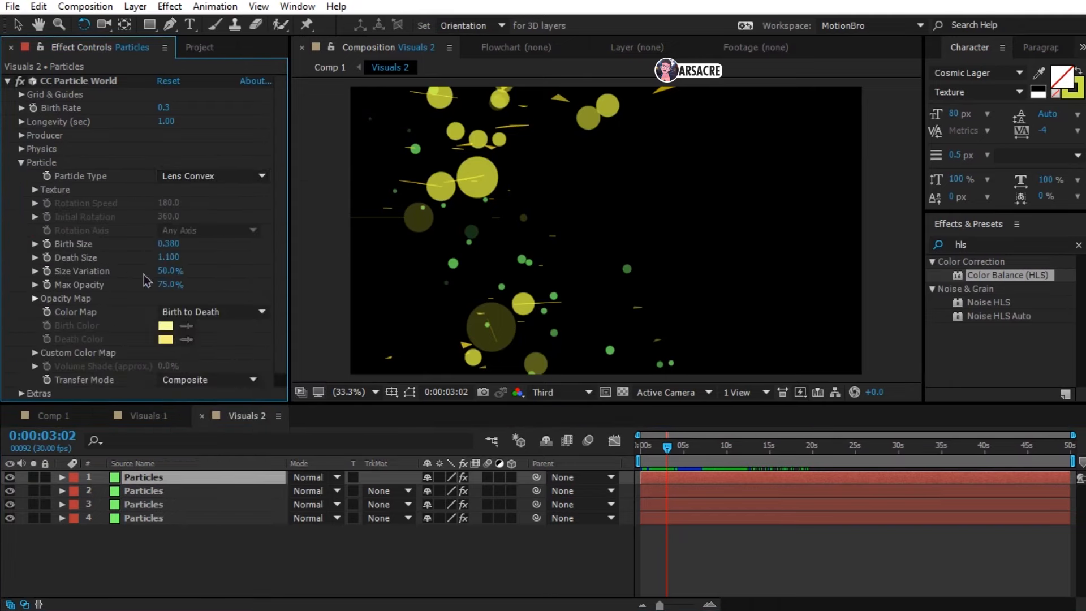
{"action": "left_click", "coordinate": [638, 445]}
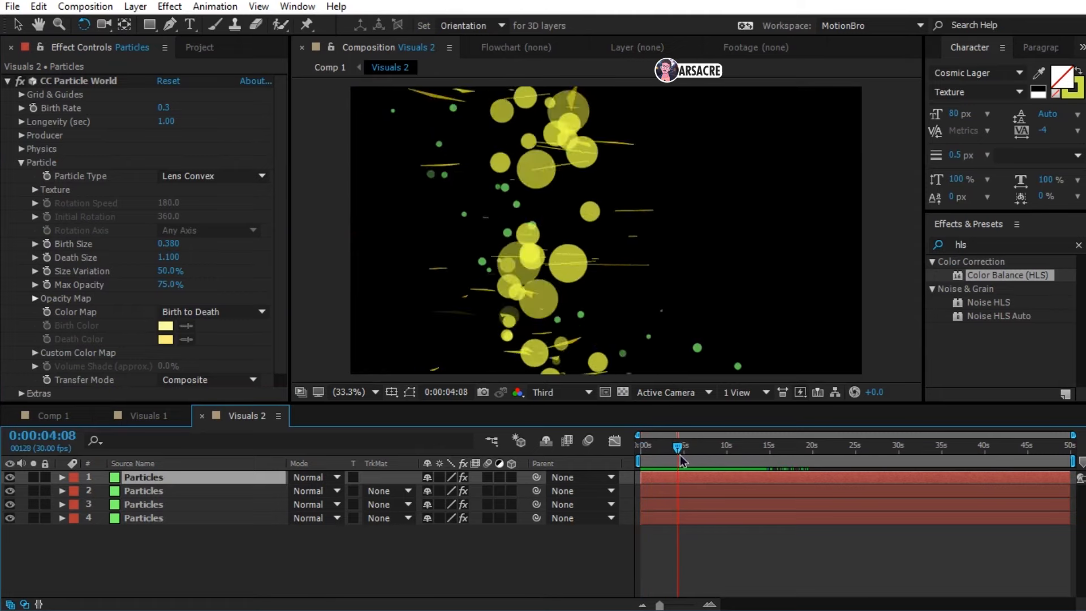
{"action": "left_click", "coordinate": [148, 415]}
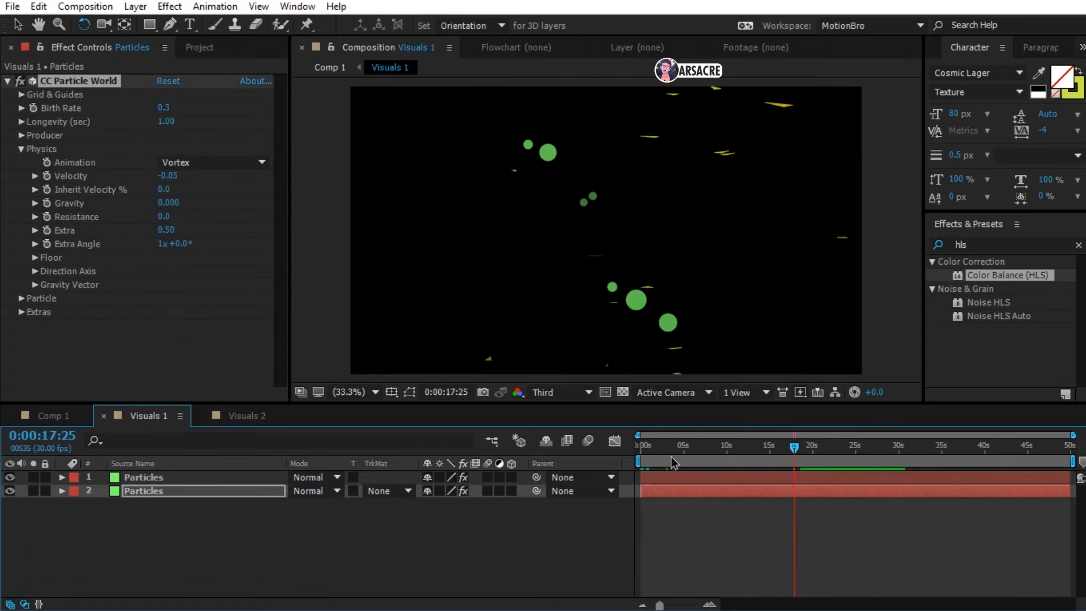
{"action": "left_click", "coordinate": [699, 446]}
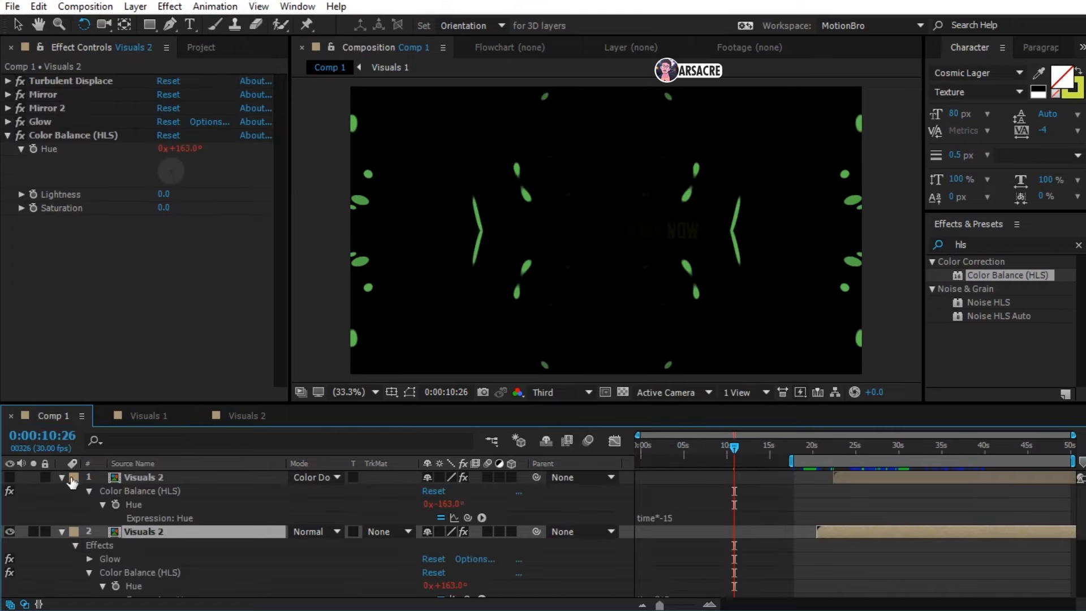
Step: Save the project and scrub through Comp 1 to review the Visuals 1 to Visuals 2 cross-fade
{"action": "key", "text": "ctrl+s"}
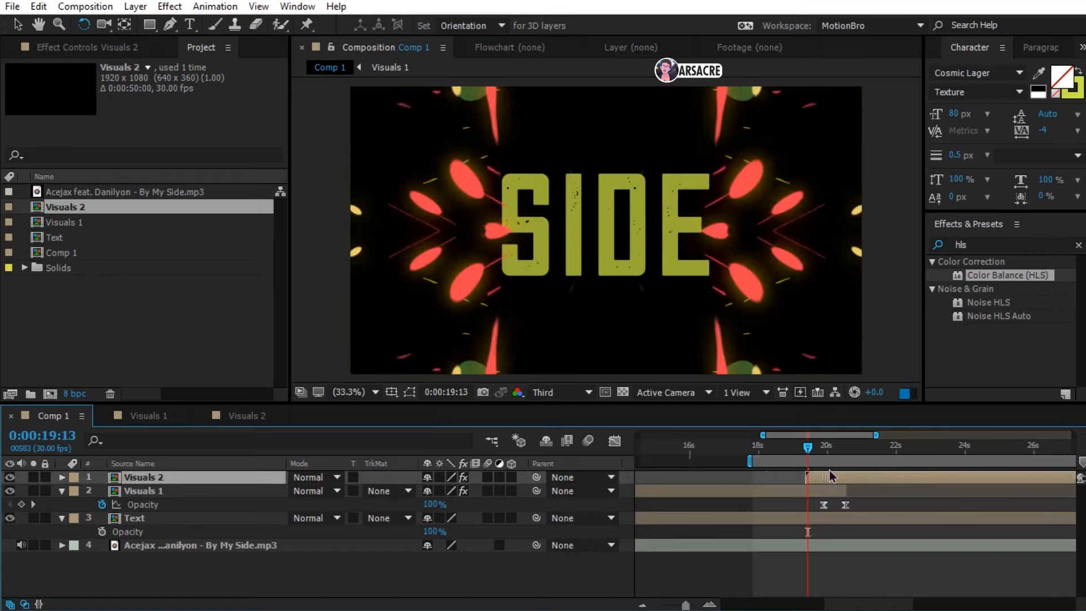
{"action": "left_click_drag", "start_coordinate": [806, 464], "coordinate": [779, 464]}
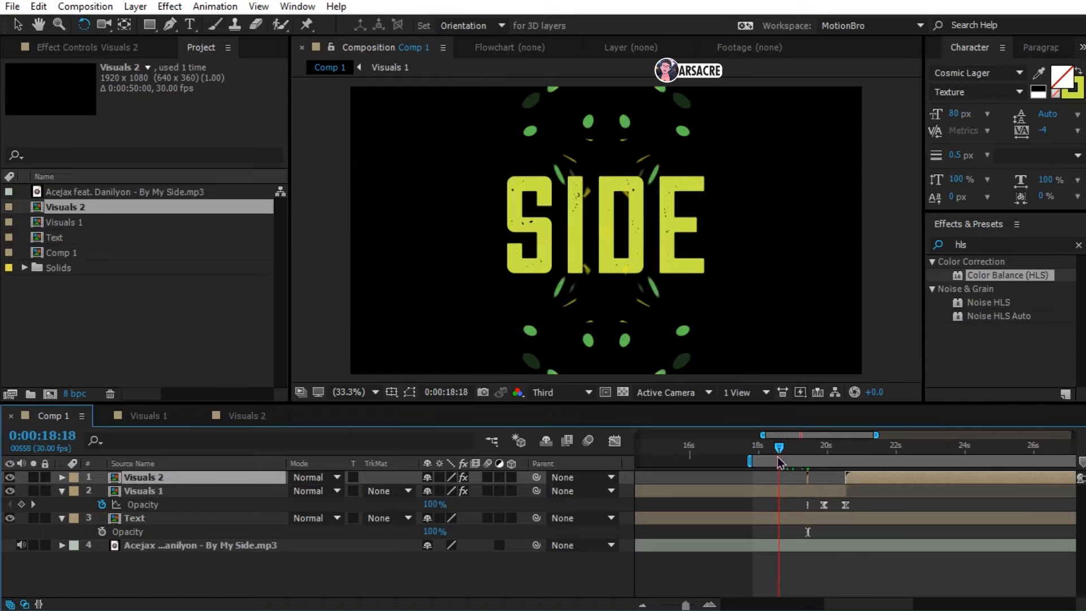
{"action": "left_click_drag", "start_coordinate": [777, 462], "coordinate": [749, 462]}
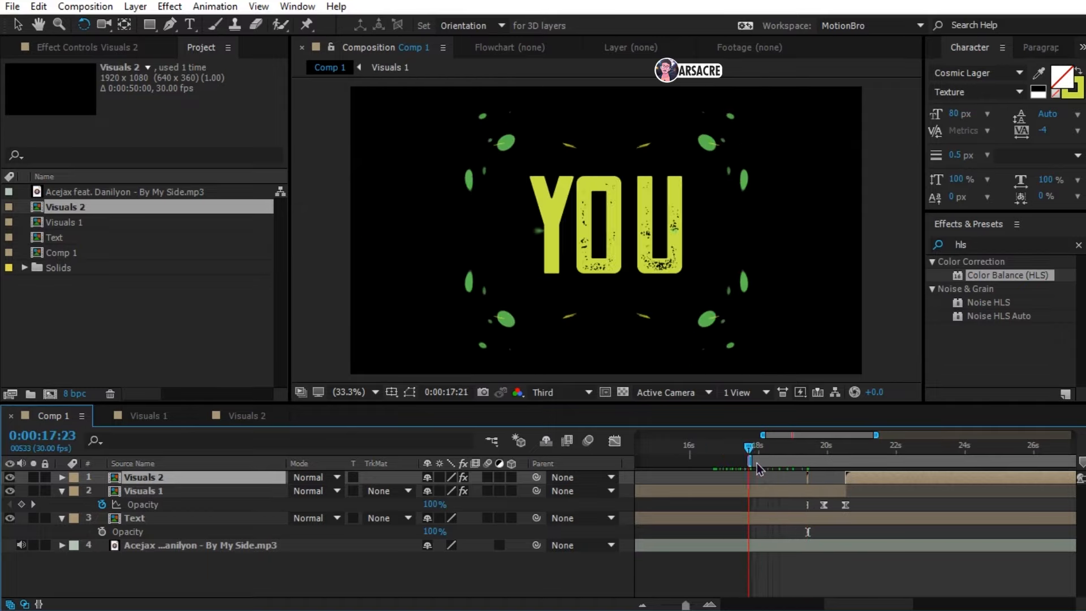
{"action": "left_click_drag", "start_coordinate": [748, 460], "coordinate": [809, 461]}
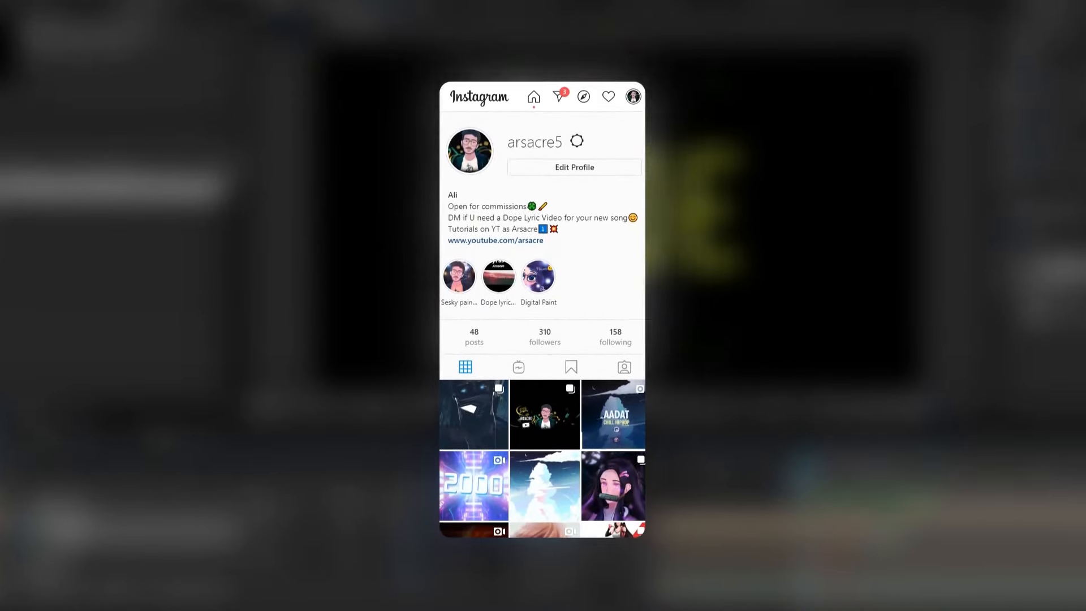
{"action": "scroll", "scroll_direction": "down", "scroll_amount": 3}
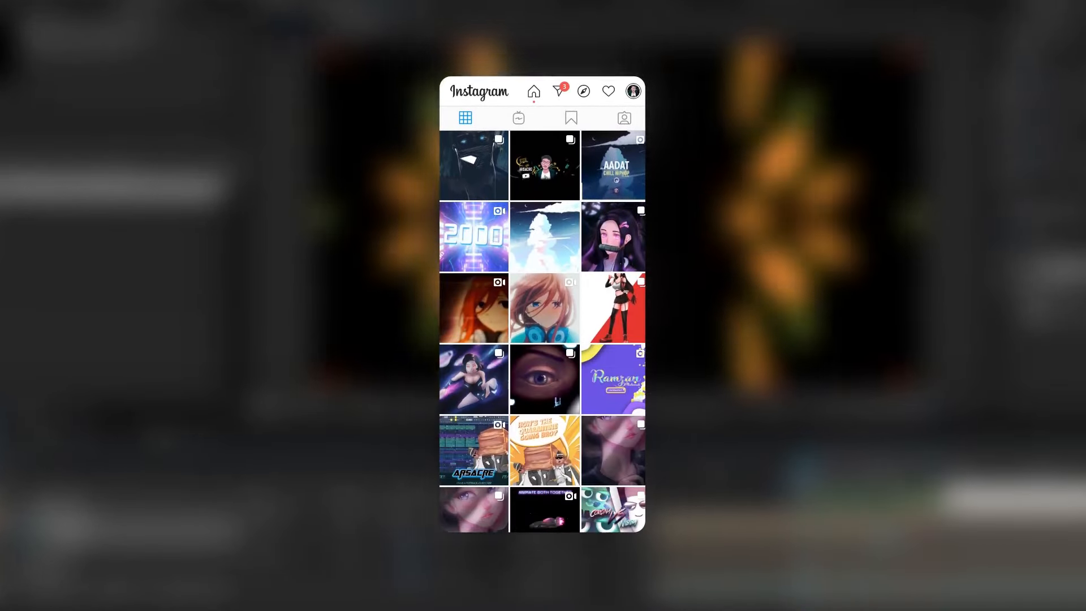